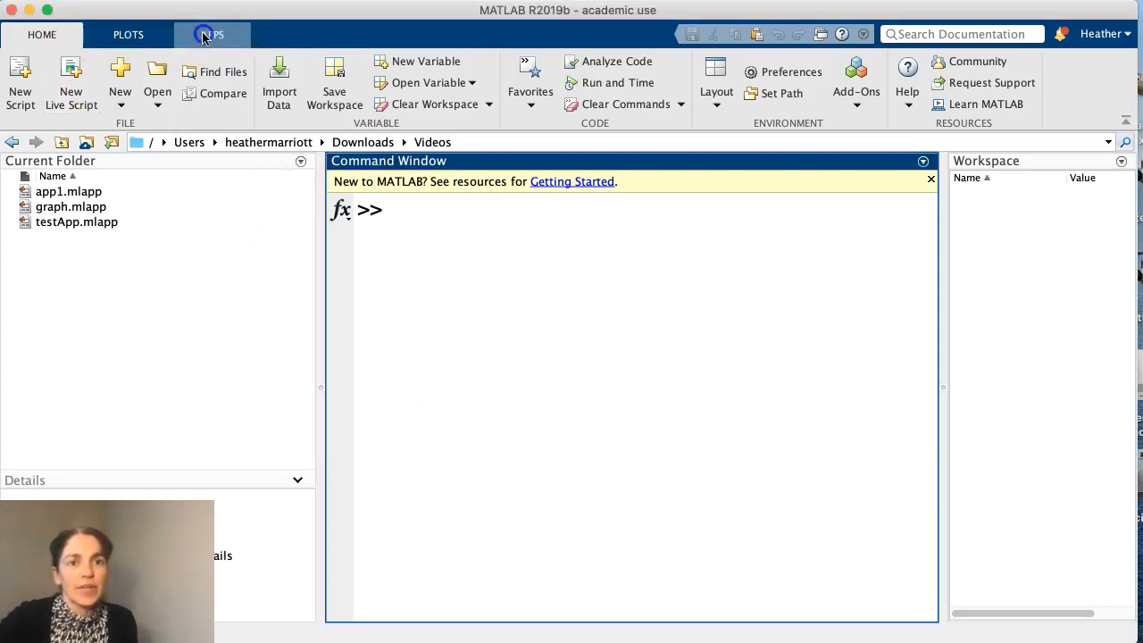
# Launch App Designer from the APPS tab to reach its start page
pyautogui.click(210, 34)
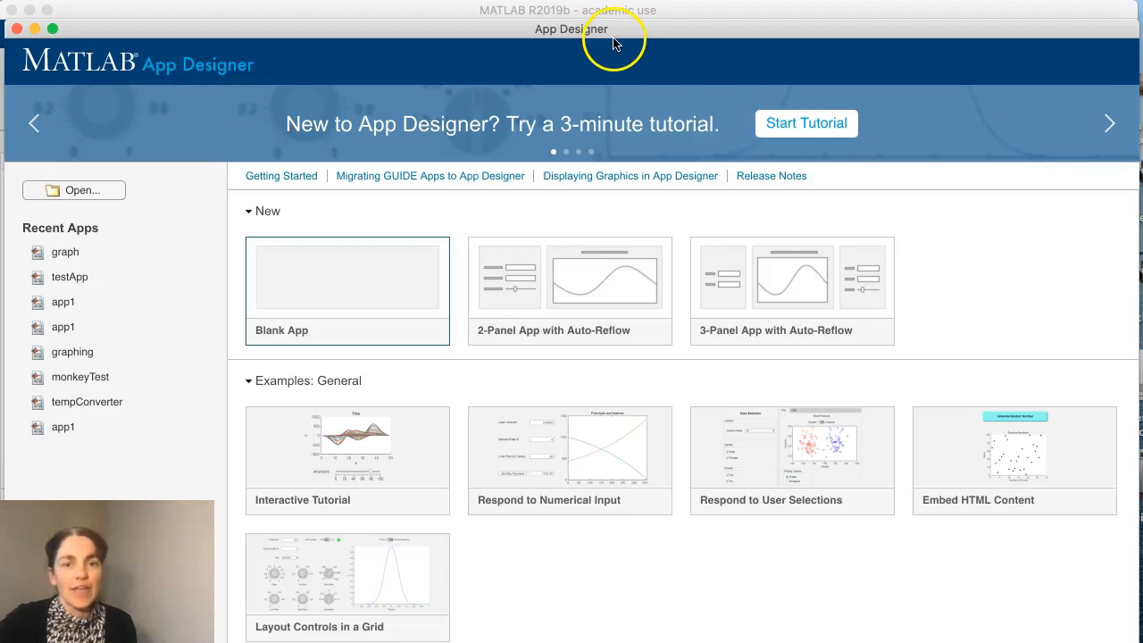
pyautogui.moveTo(375, 286)
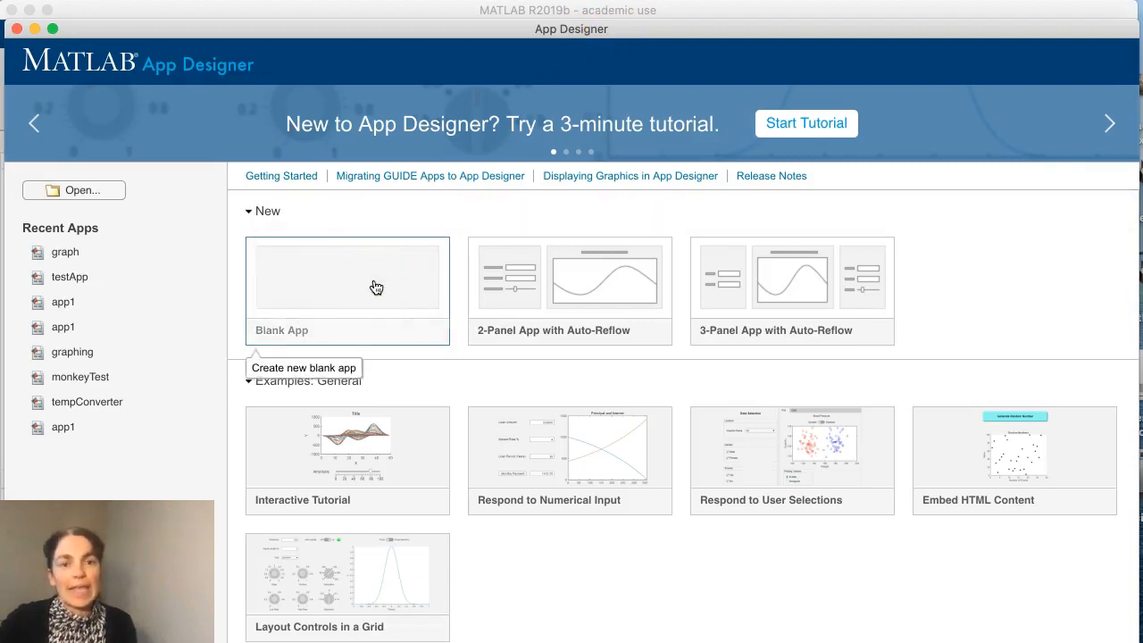
# Start a blank app with an enlarged plot axes and a button placed to its right
pyautogui.click(346, 277)
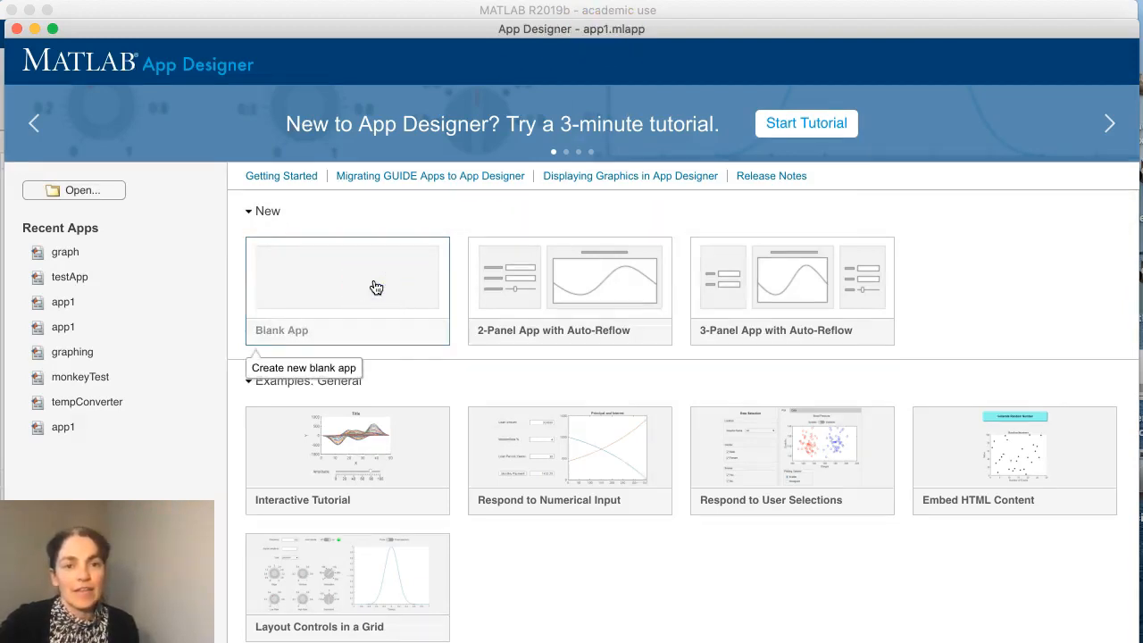
pyautogui.click(346, 275)
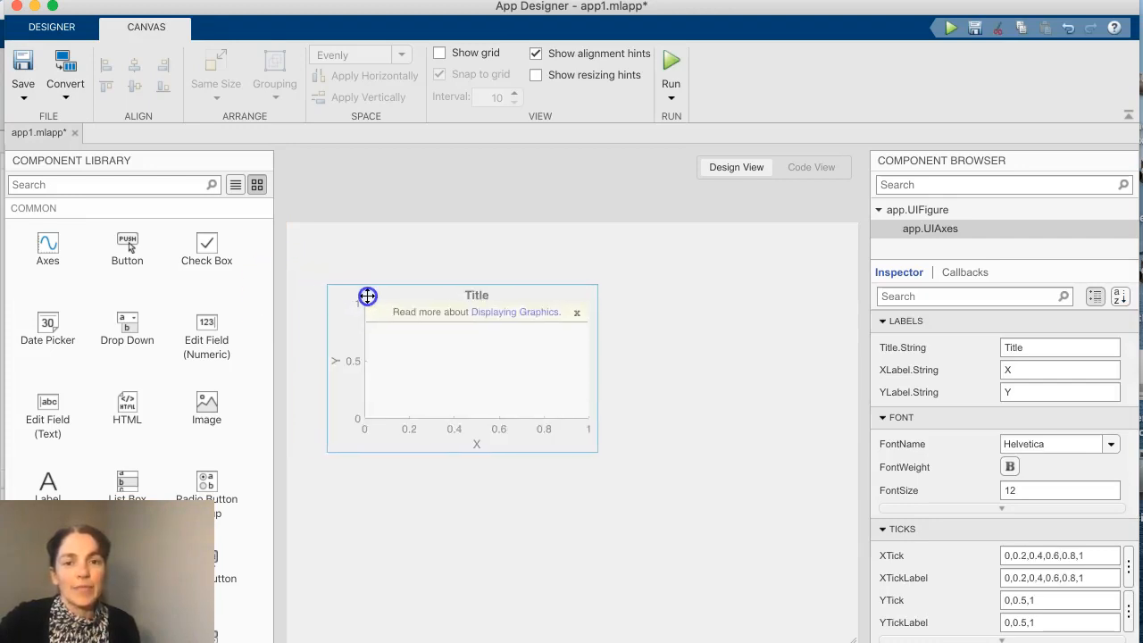
pyautogui.moveTo(587, 435); pyautogui.dragTo(619, 507)
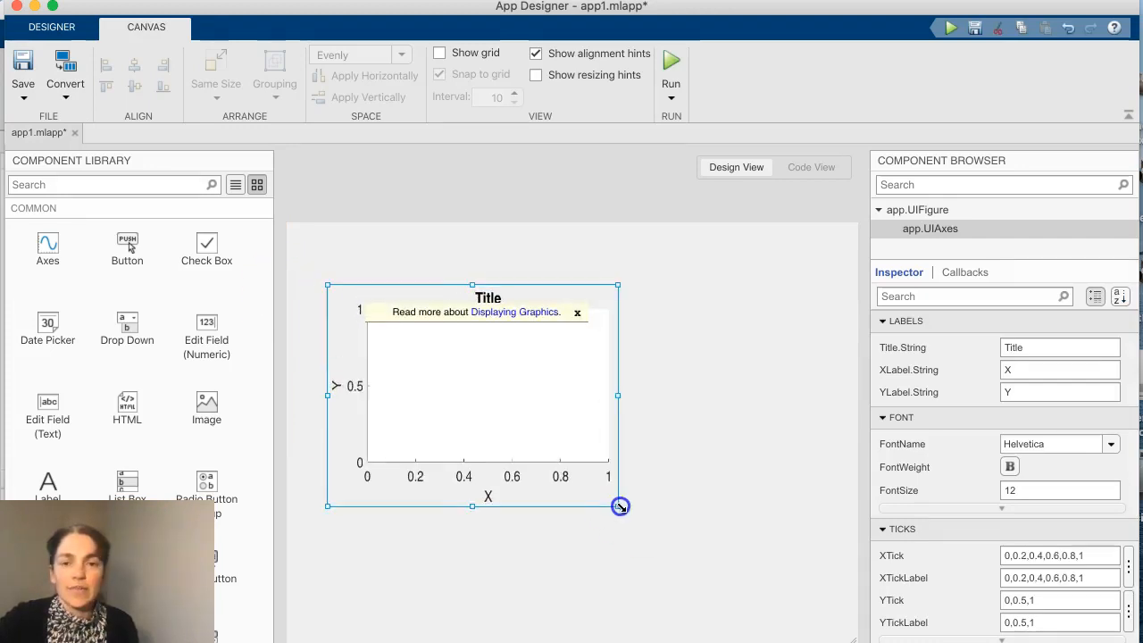
pyautogui.moveTo(622, 507); pyautogui.dragTo(661, 552)
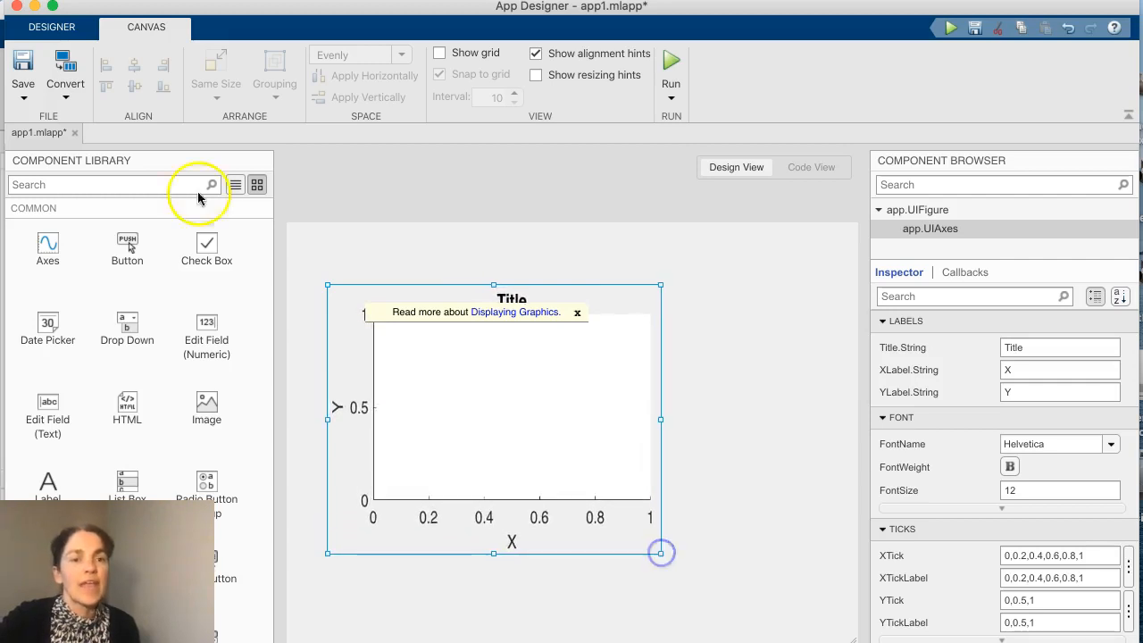
pyautogui.moveTo(127, 246); pyautogui.dragTo(746, 317)
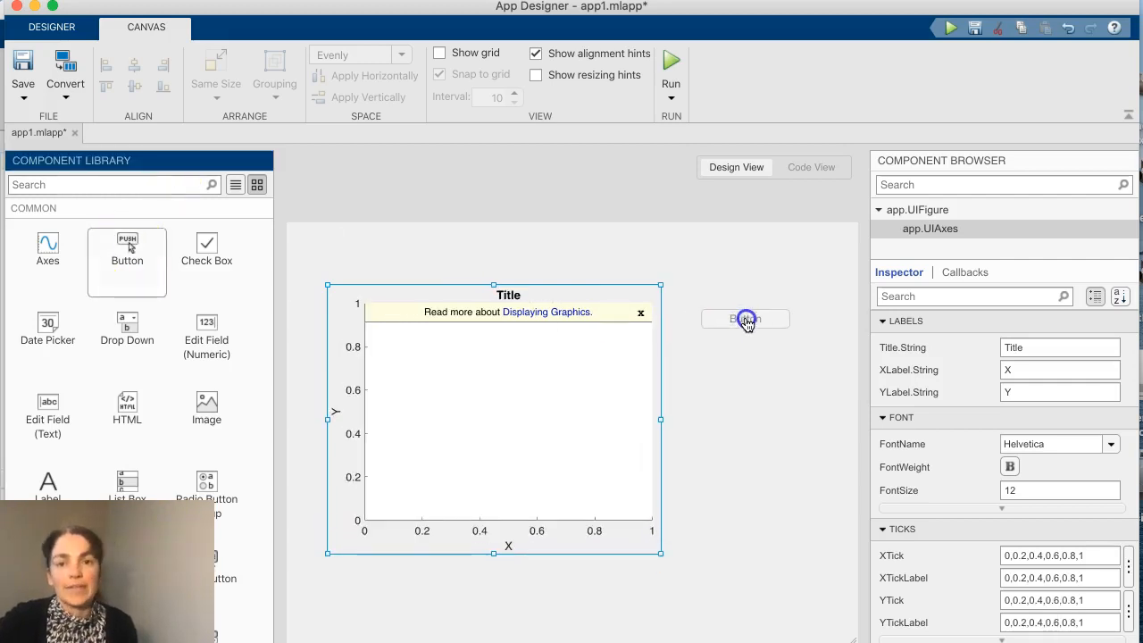
# Label the button 'sin' with font size 50 and a green background colour
pyautogui.click(746, 318)
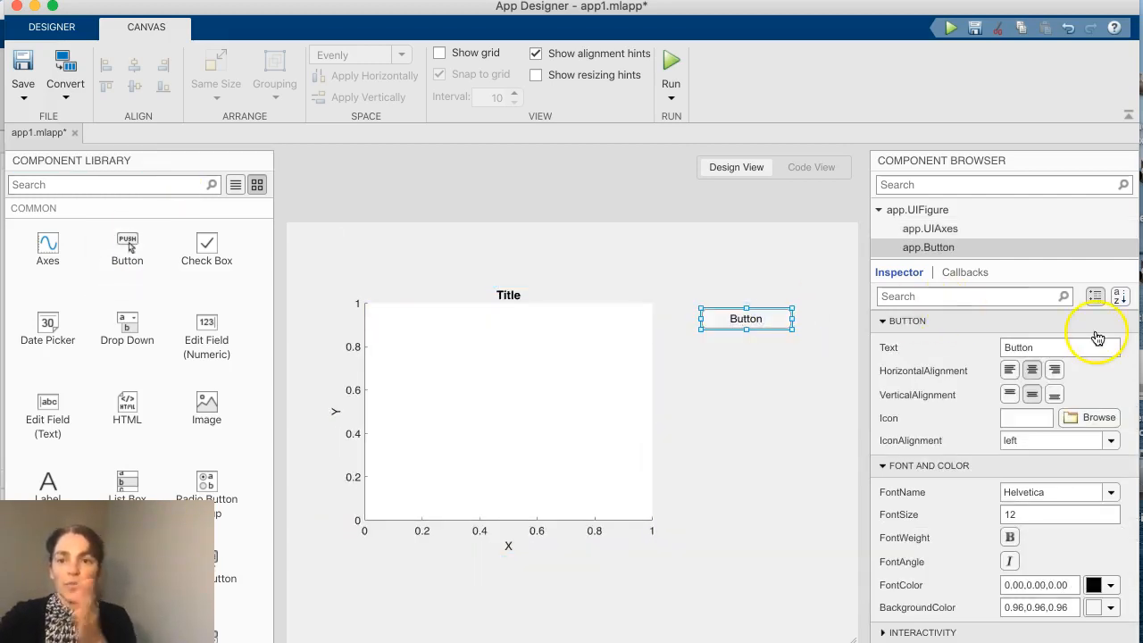
pyautogui.click(1061, 347)
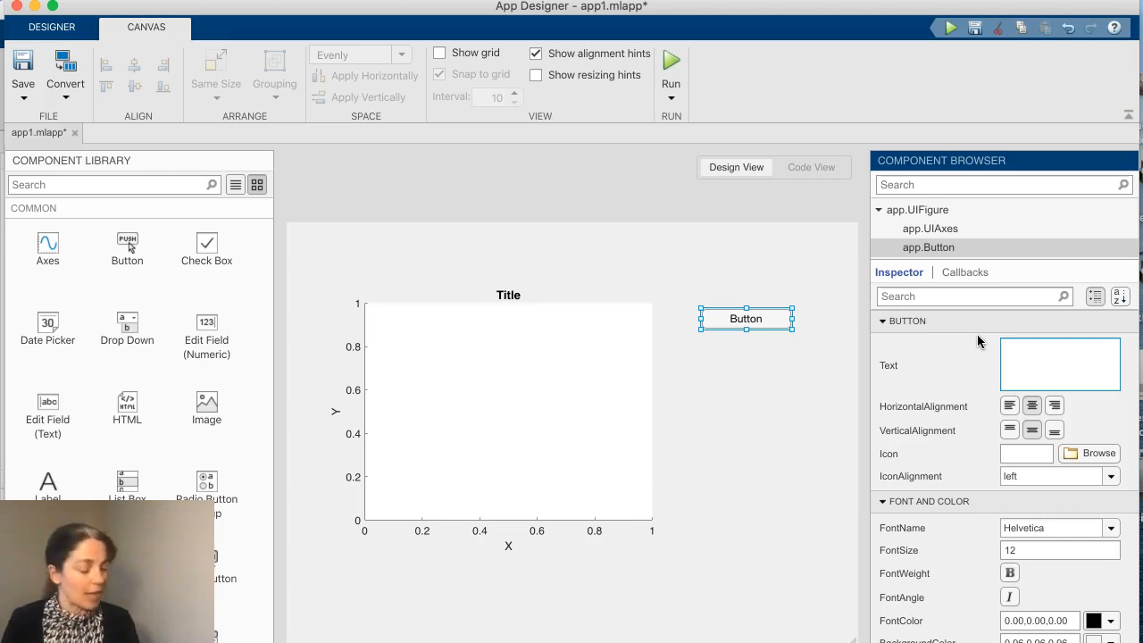
pyautogui.write('Sin')
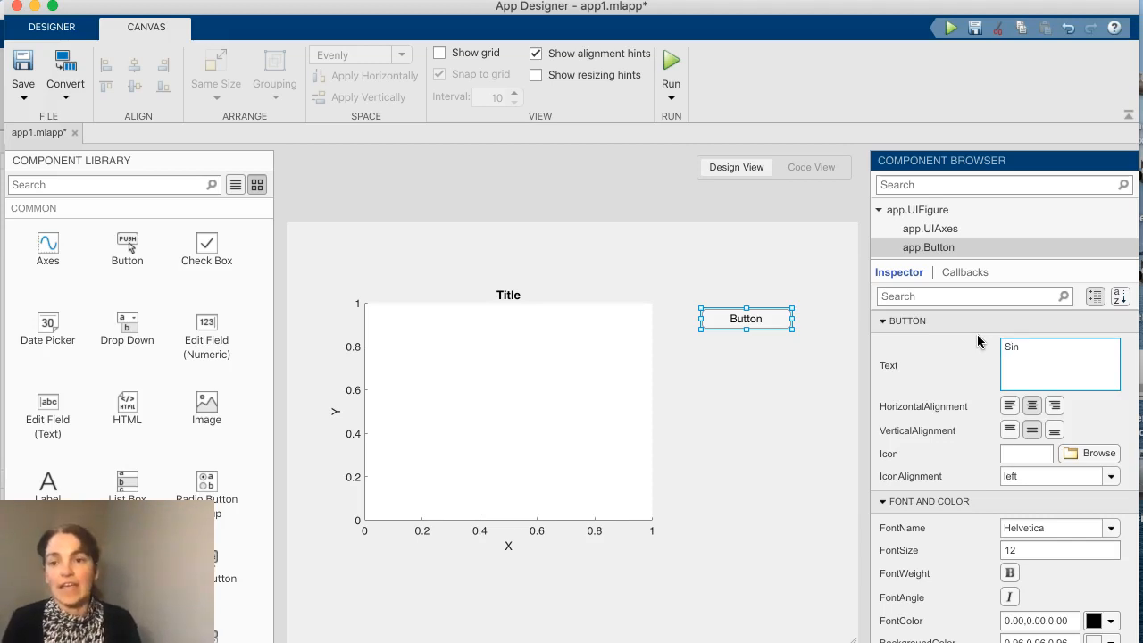
pyautogui.write('sin,')
pyautogui.click(1059, 550)
pyautogui.write('50')
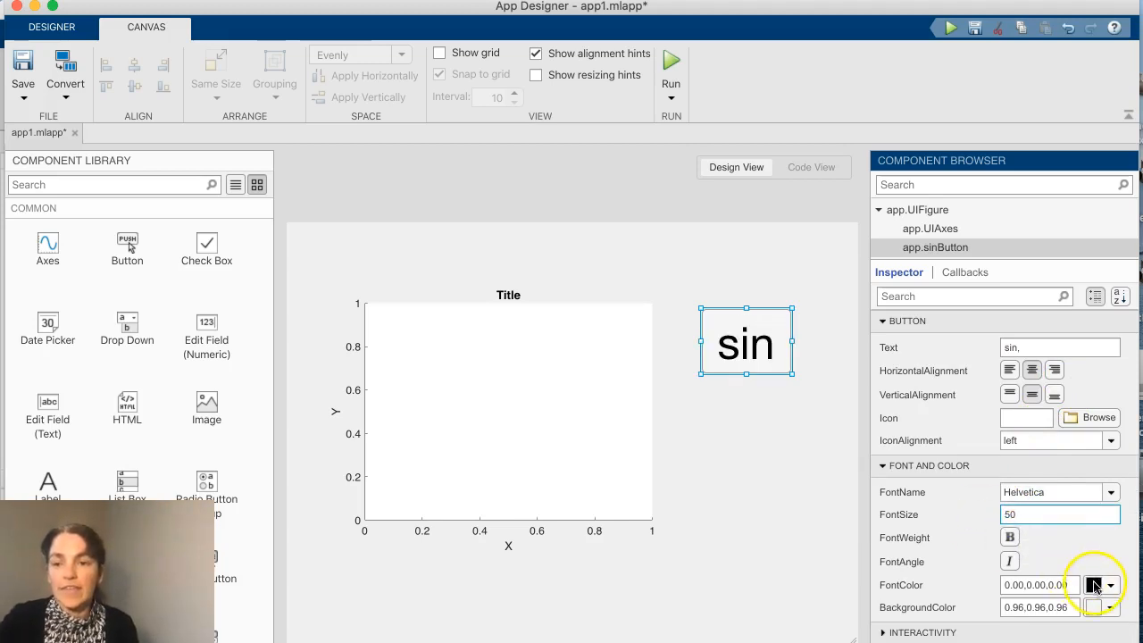
pyautogui.click(1107, 586)
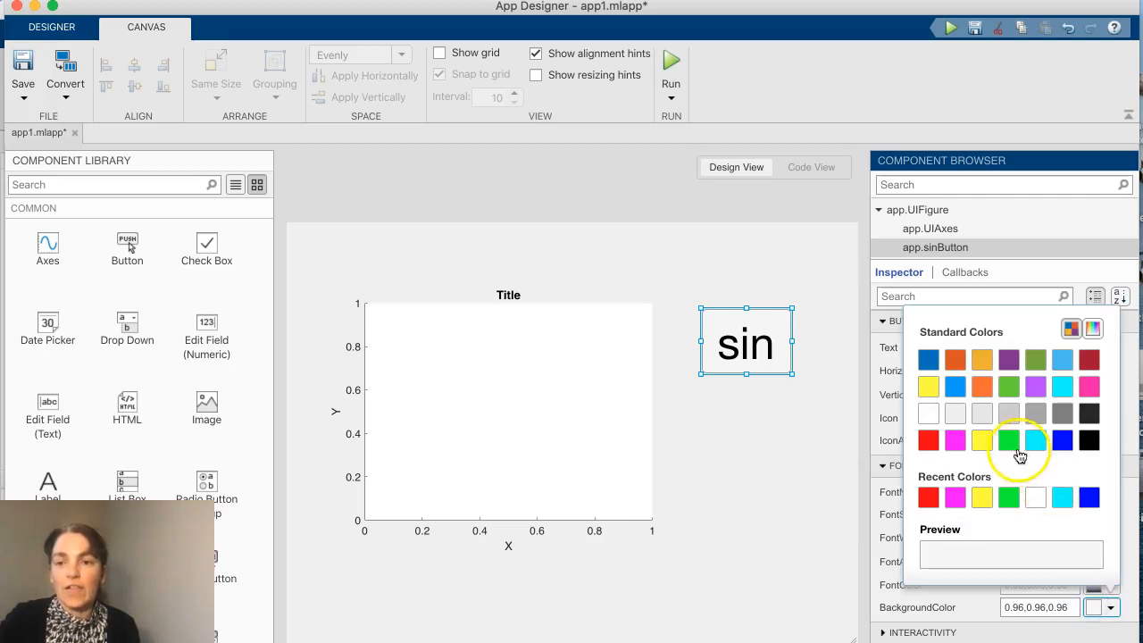
pyautogui.click(1007, 440)
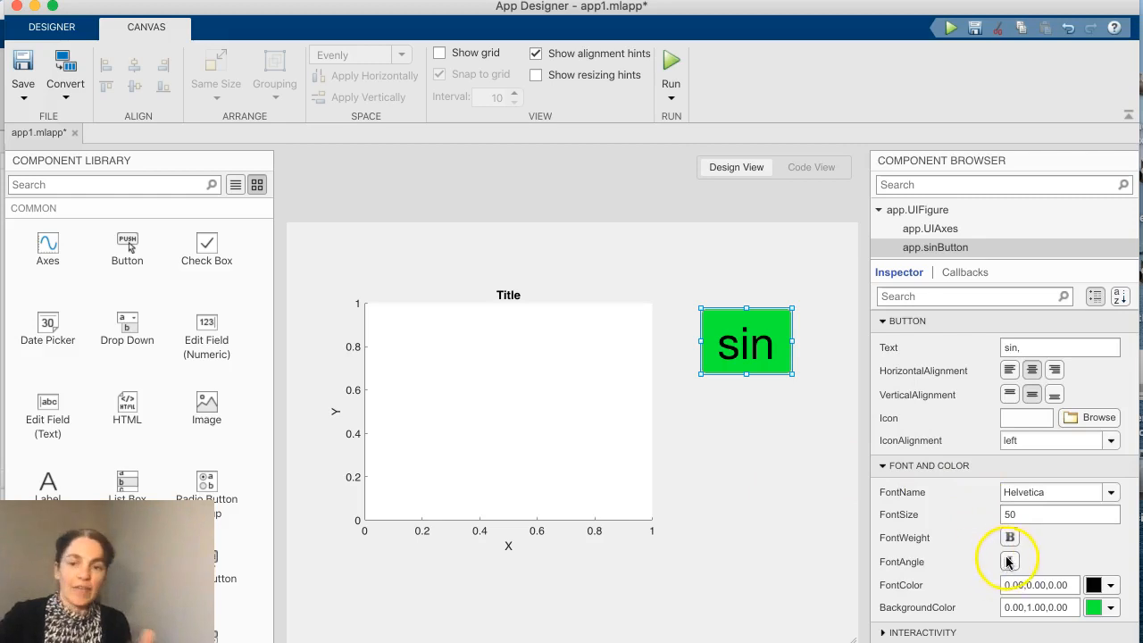
pyautogui.click(1010, 560)
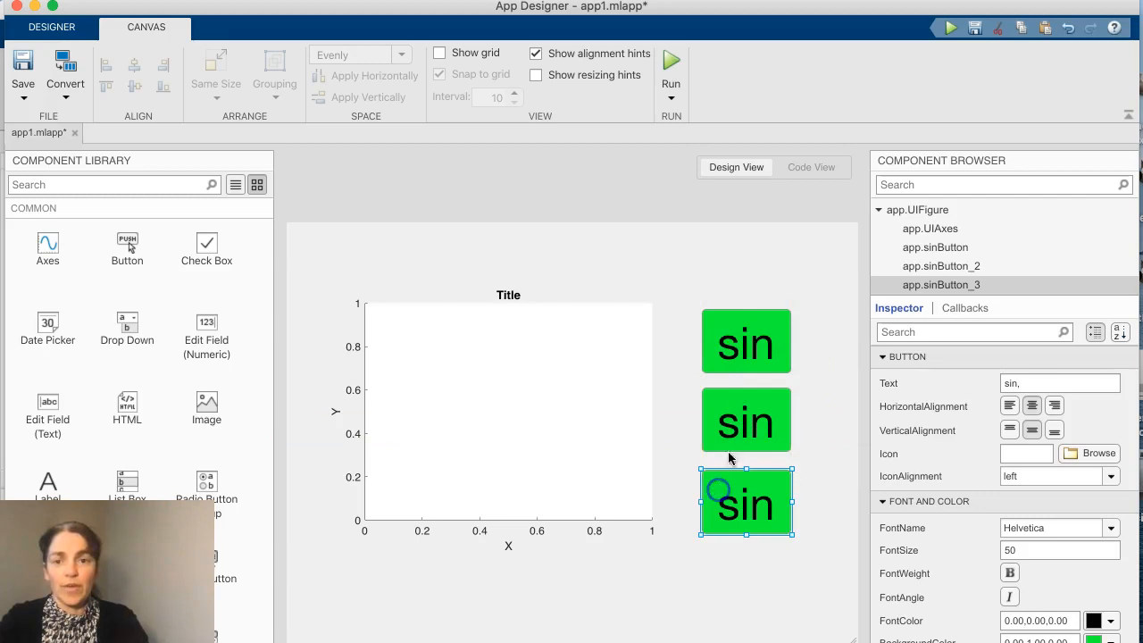
# Relabel the copied buttons so the stack reads sin, cos and tan
pyautogui.click(746, 421)
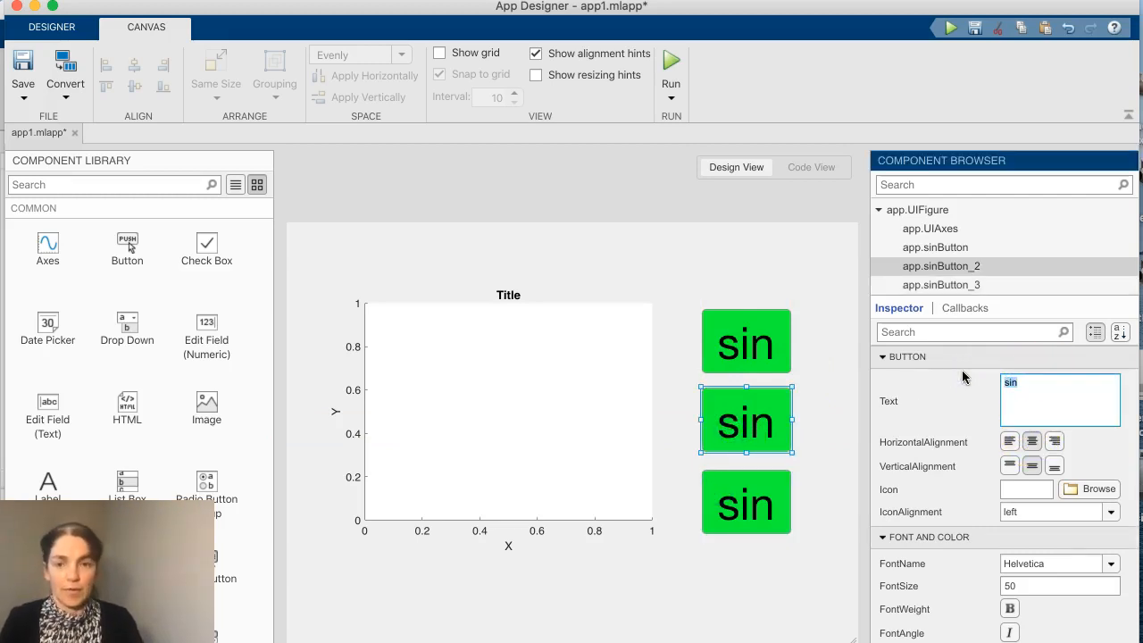
pyautogui.write('cos')
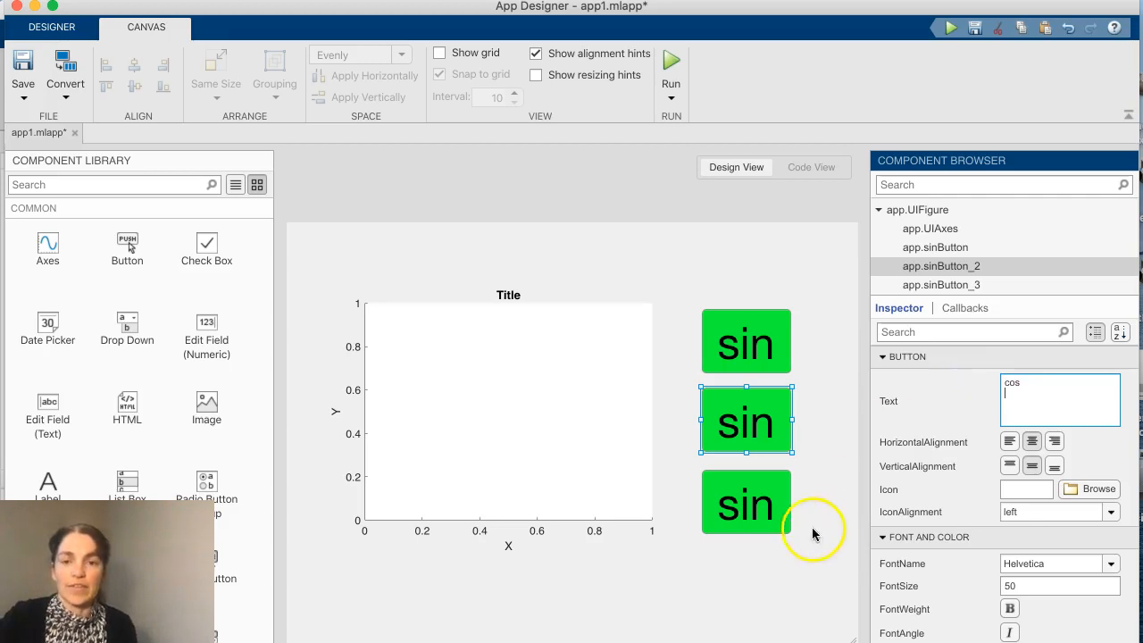
pyautogui.write('cos')
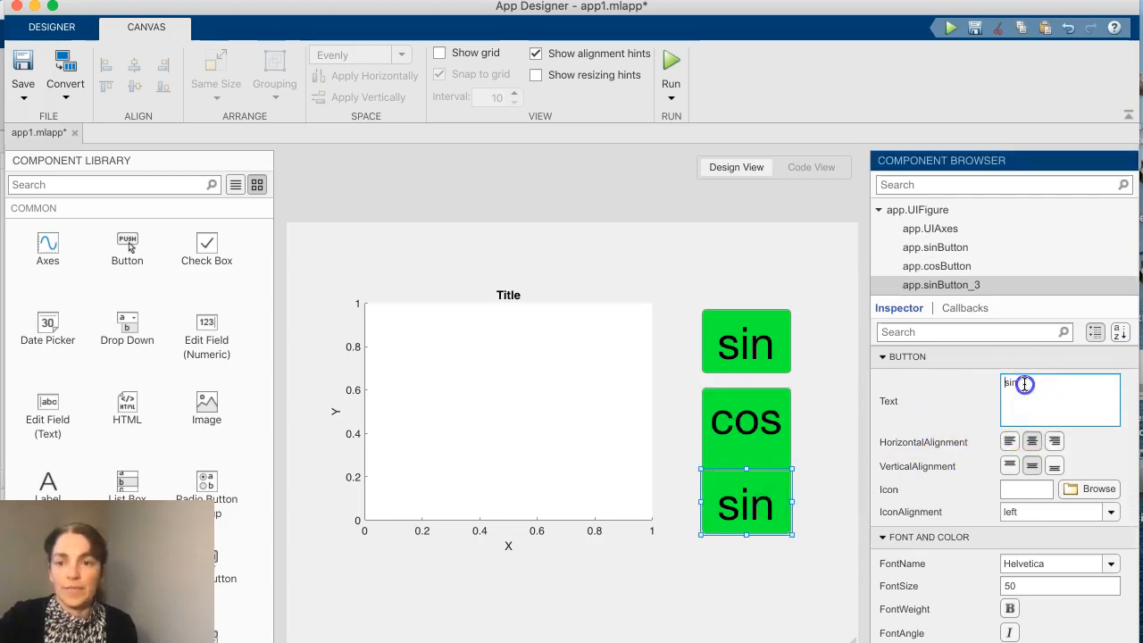
pyautogui.write('tan')
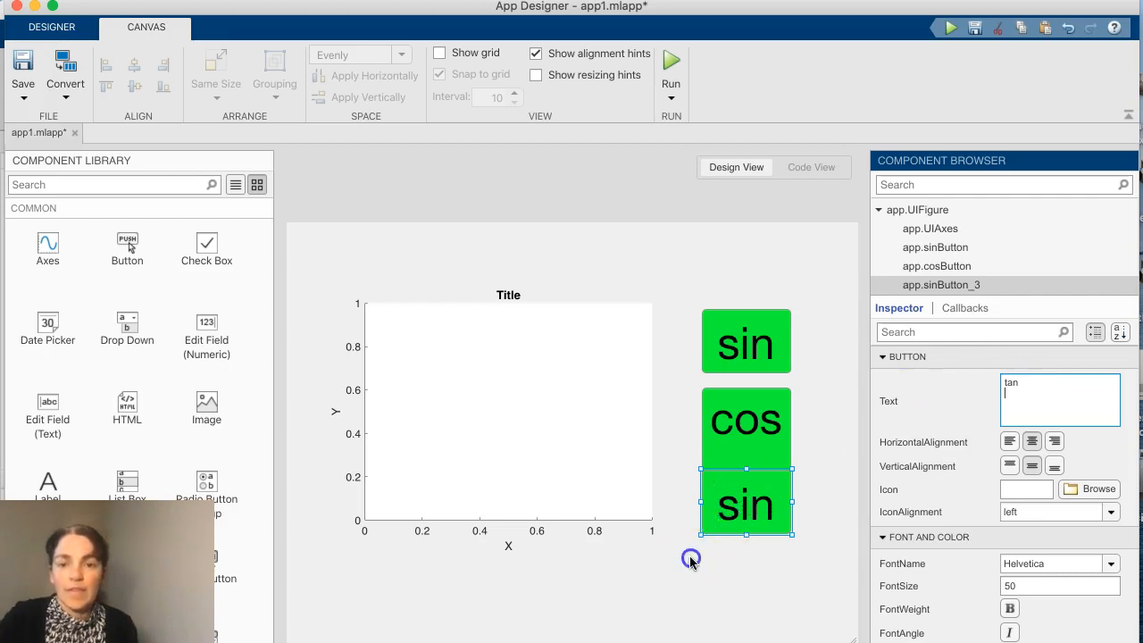
pyautogui.write('tan')
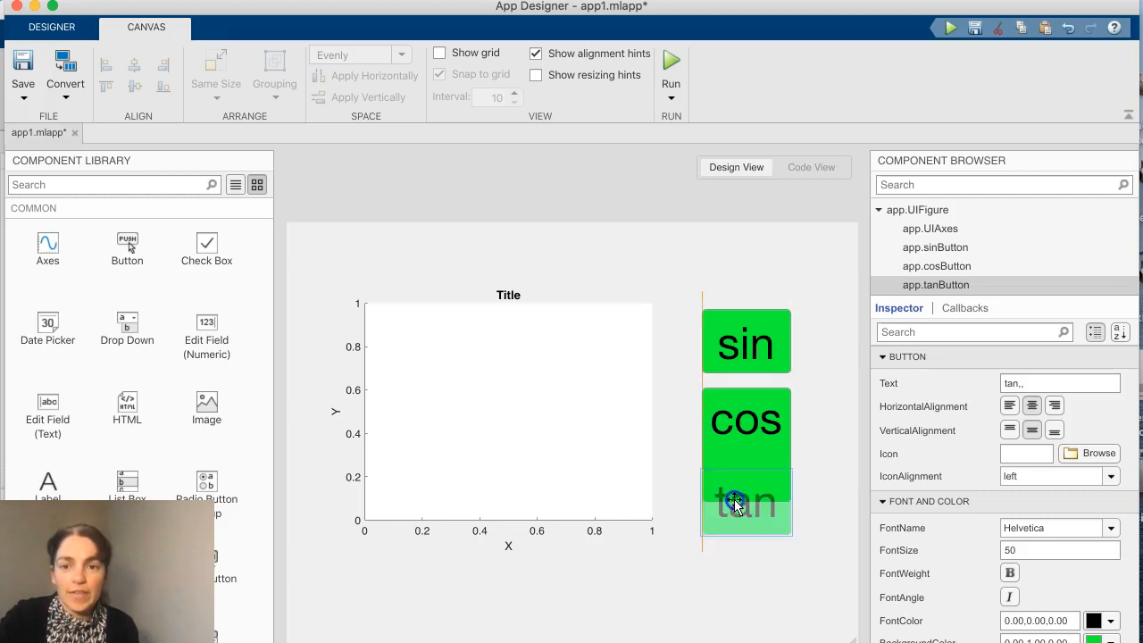
pyautogui.click(746, 421)
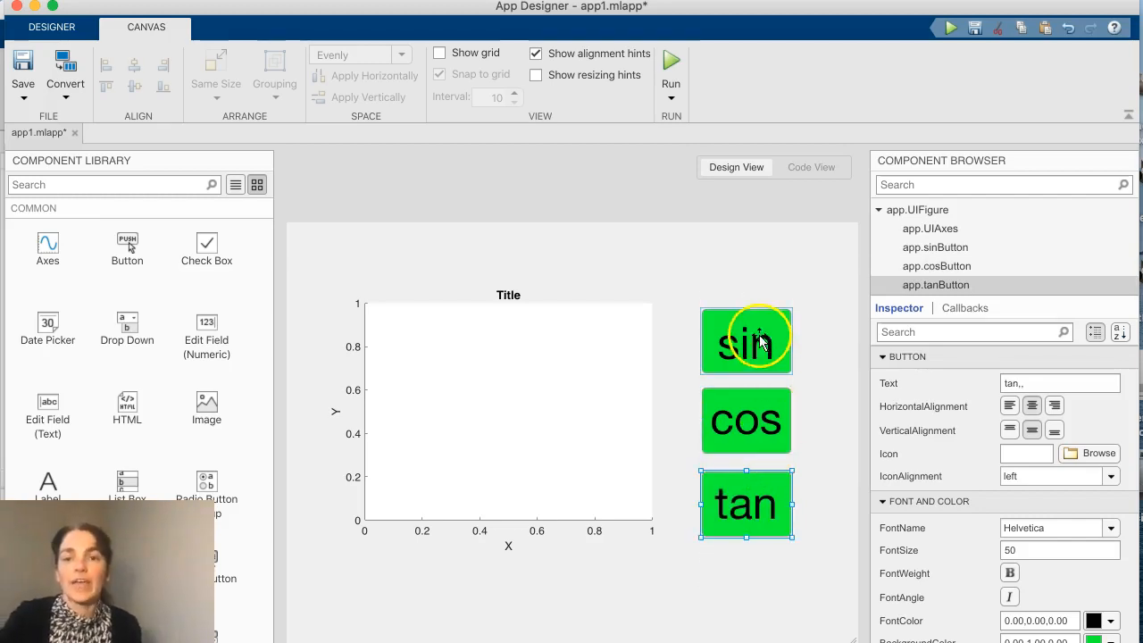
# Add a ButtonPushedFcn callback to the sin button, opening sinButtonPushed in code view
pyautogui.click(747, 339)
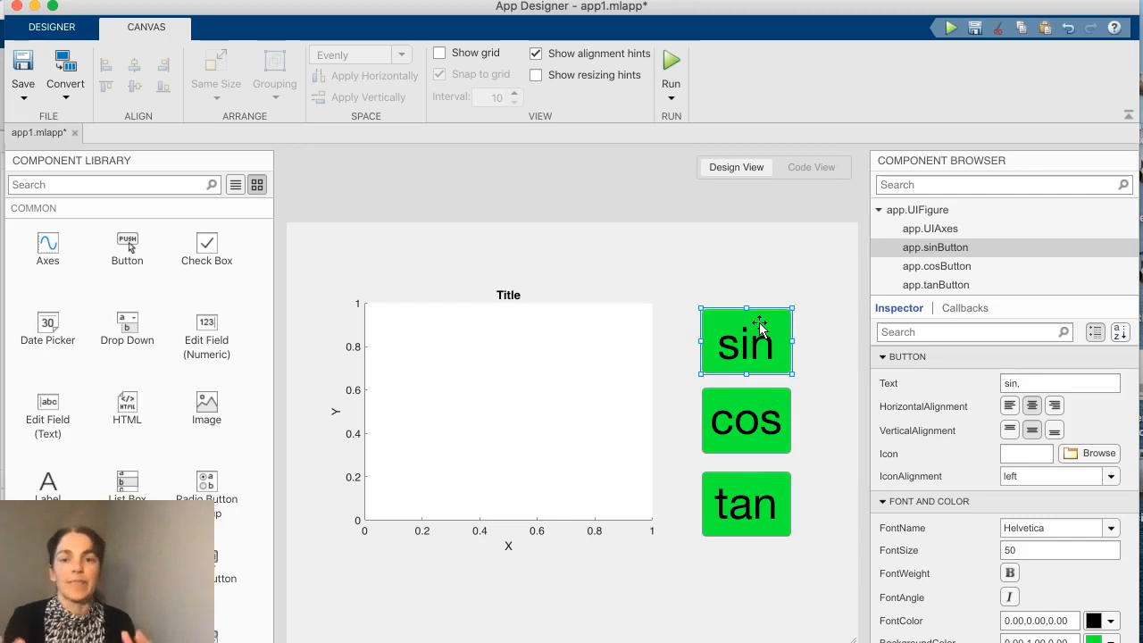
pyautogui.click(965, 307)
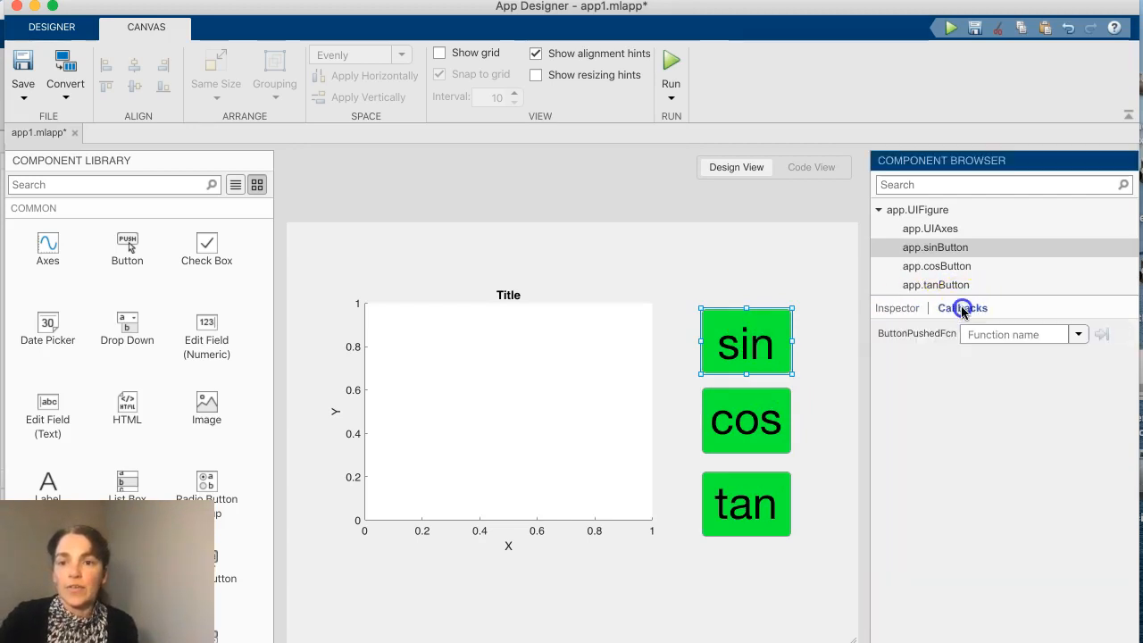
pyautogui.click(1079, 334)
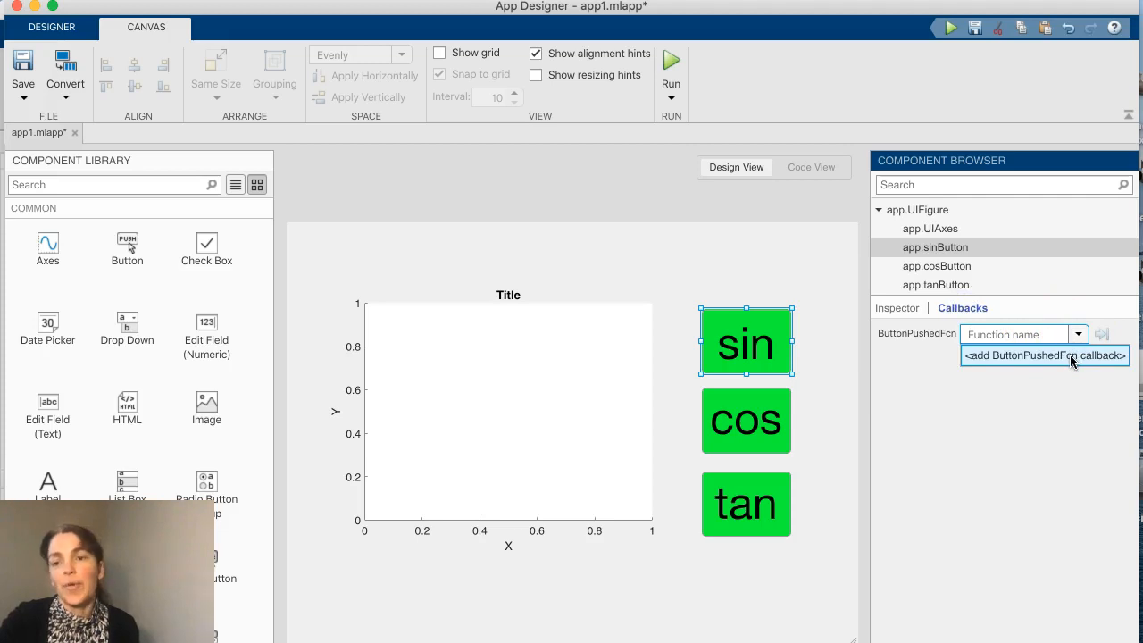
pyautogui.click(1043, 355)
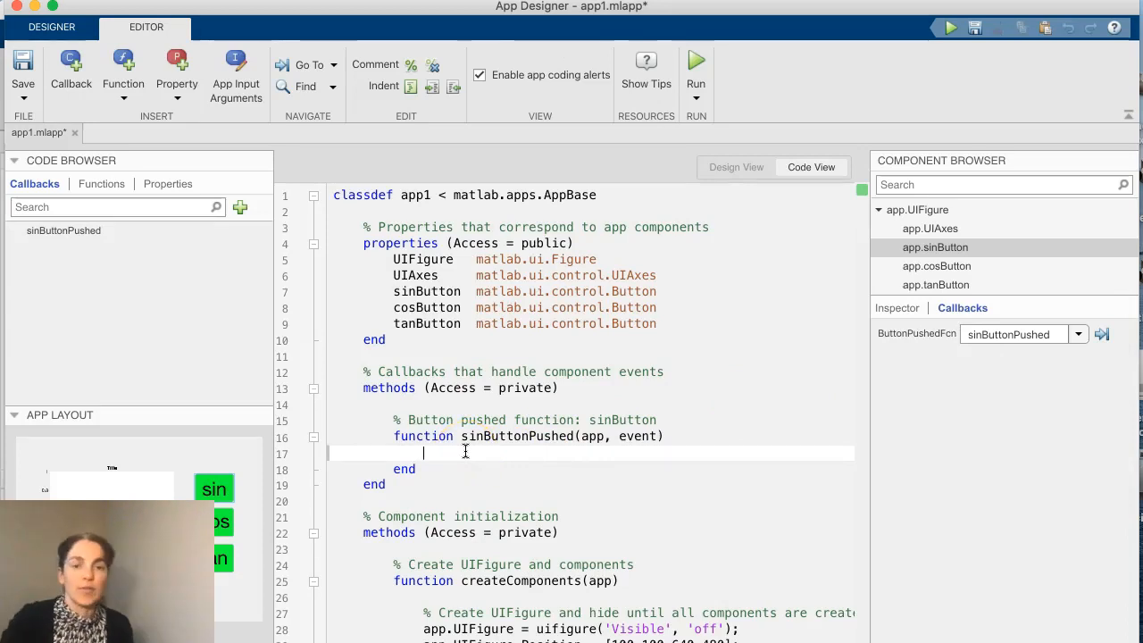
# Inside sinButtonPushed, define x=-10:1:10; and y=sin(x)
pyautogui.doubleClick(472, 436)
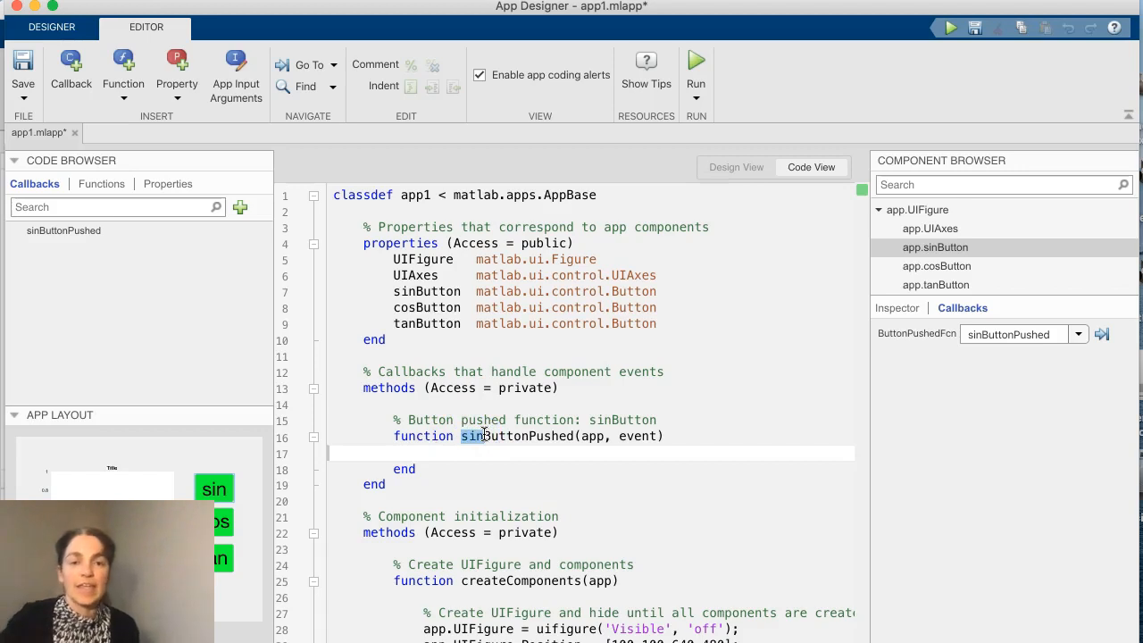
pyautogui.click(461, 454)
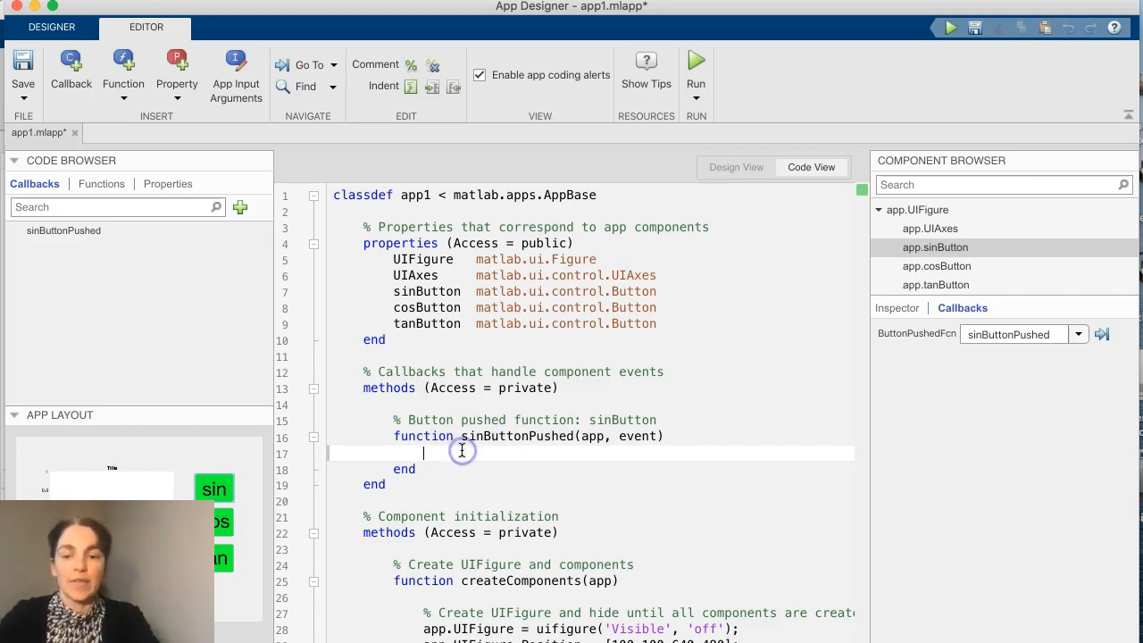
pyautogui.write('x=')
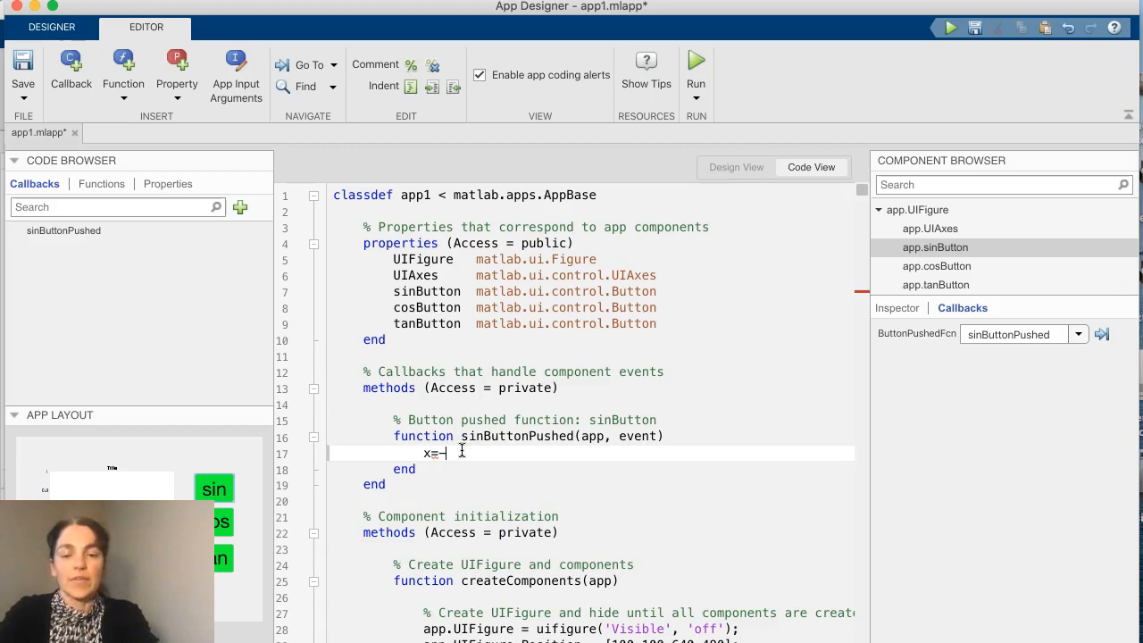
pyautogui.write('-10:1:')
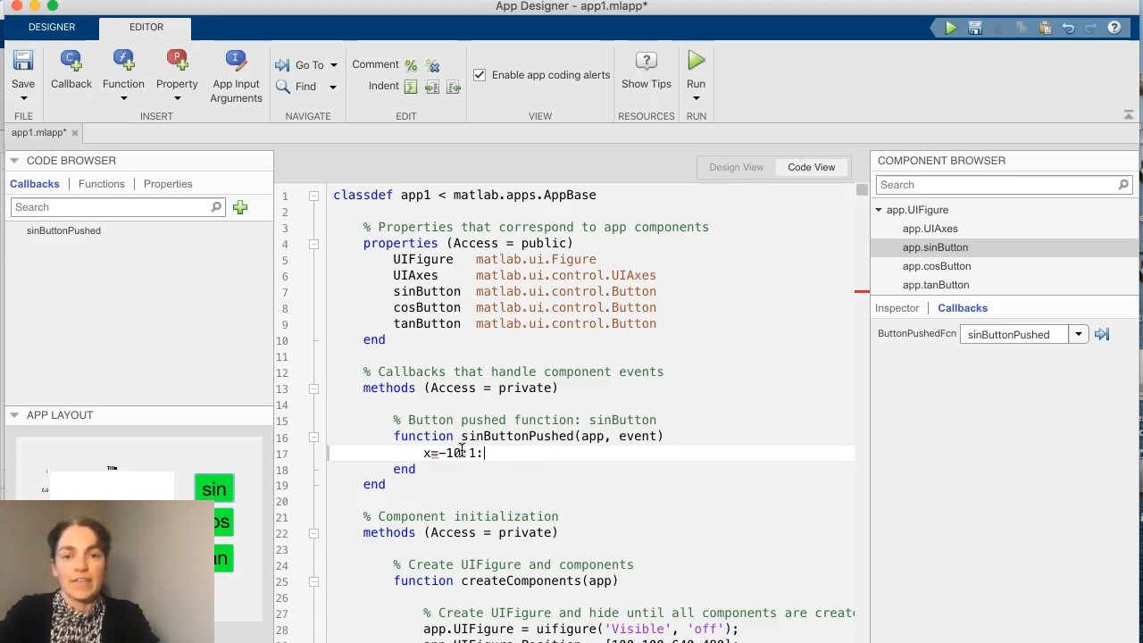
pyautogui.write('10;')
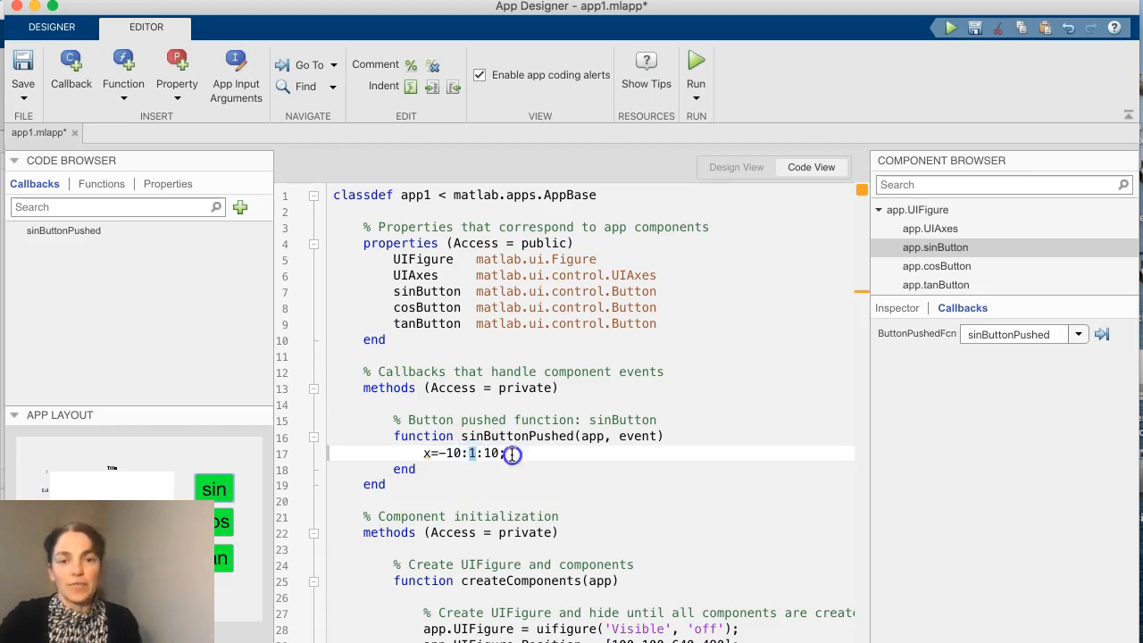
pyautogui.write('y')
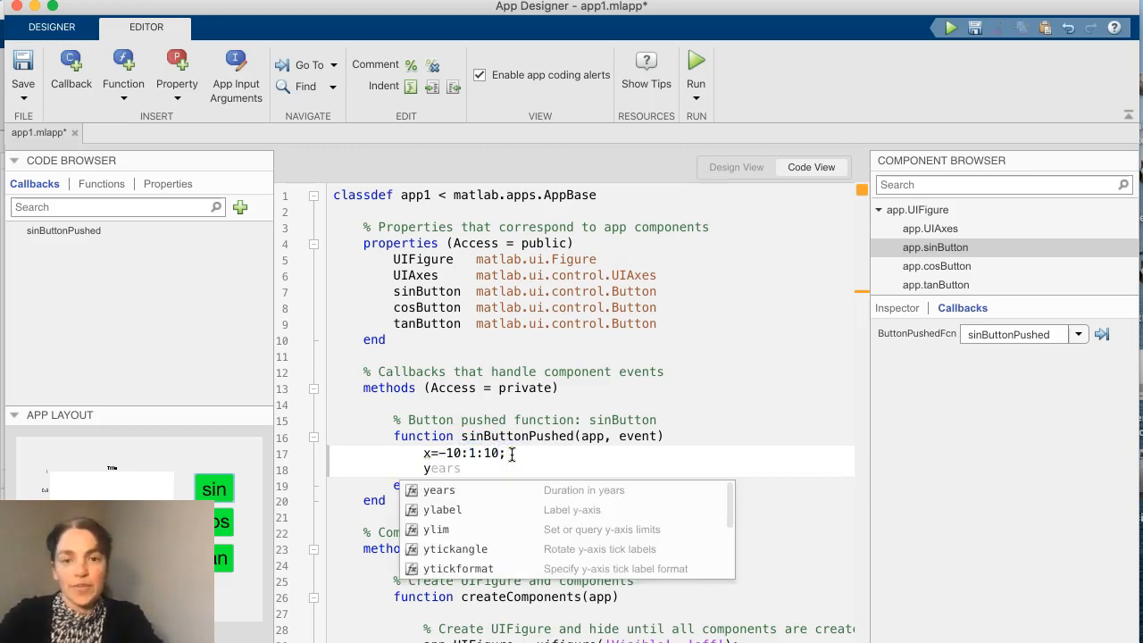
pyautogui.write('=s')
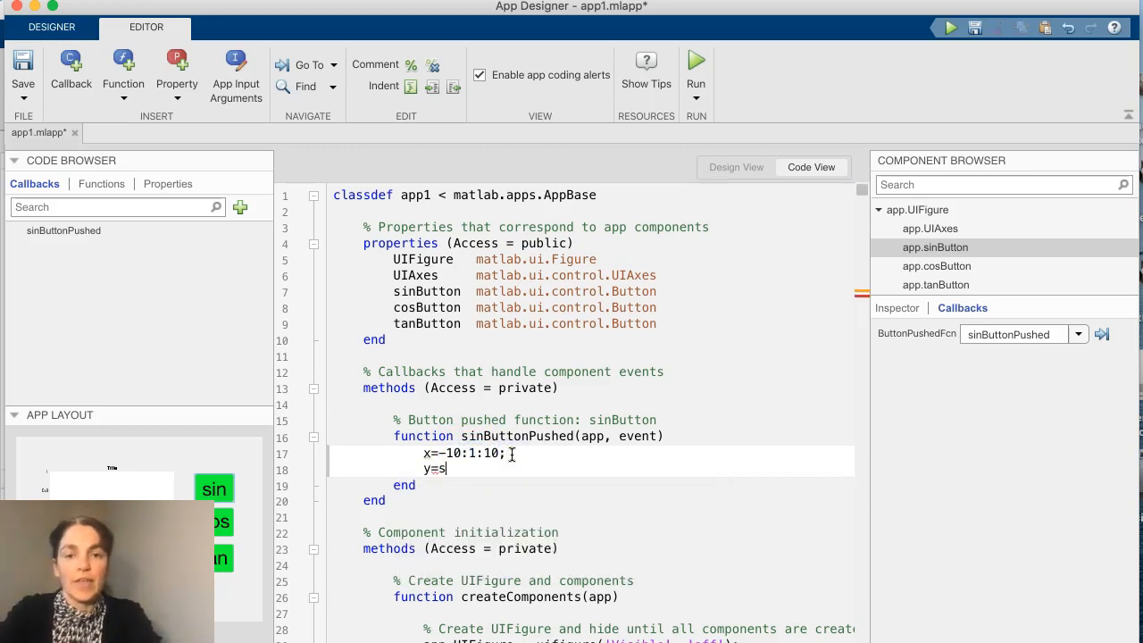
pyautogui.write('in(x)')
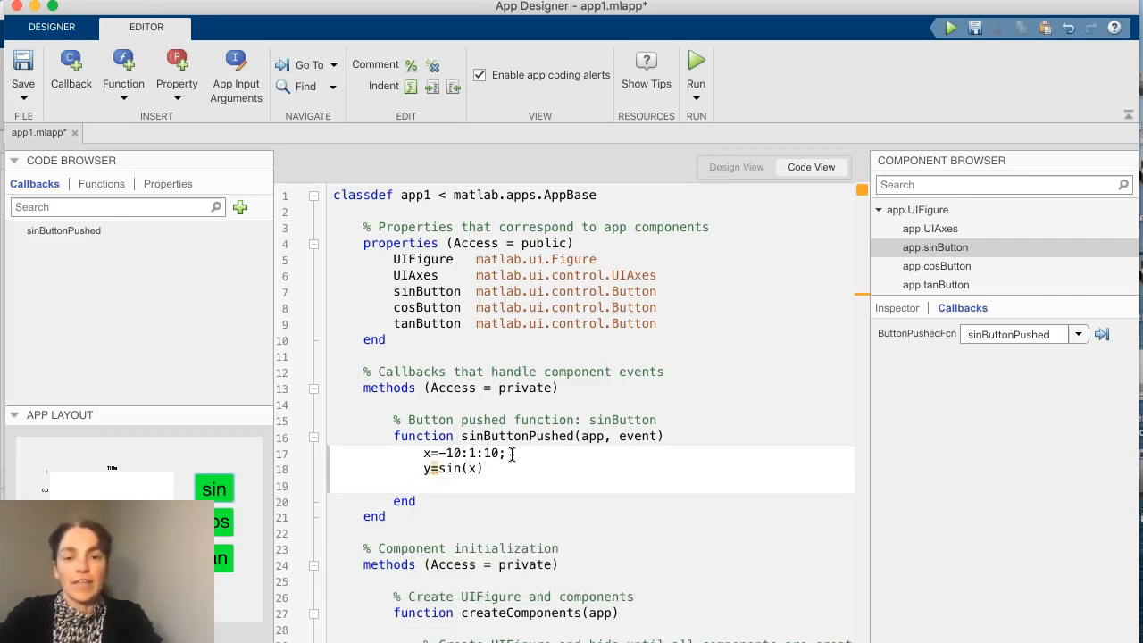
# Plot the result on the app's axes with plot(app.UIAxes, x, y);
pyautogui.write('plot()')
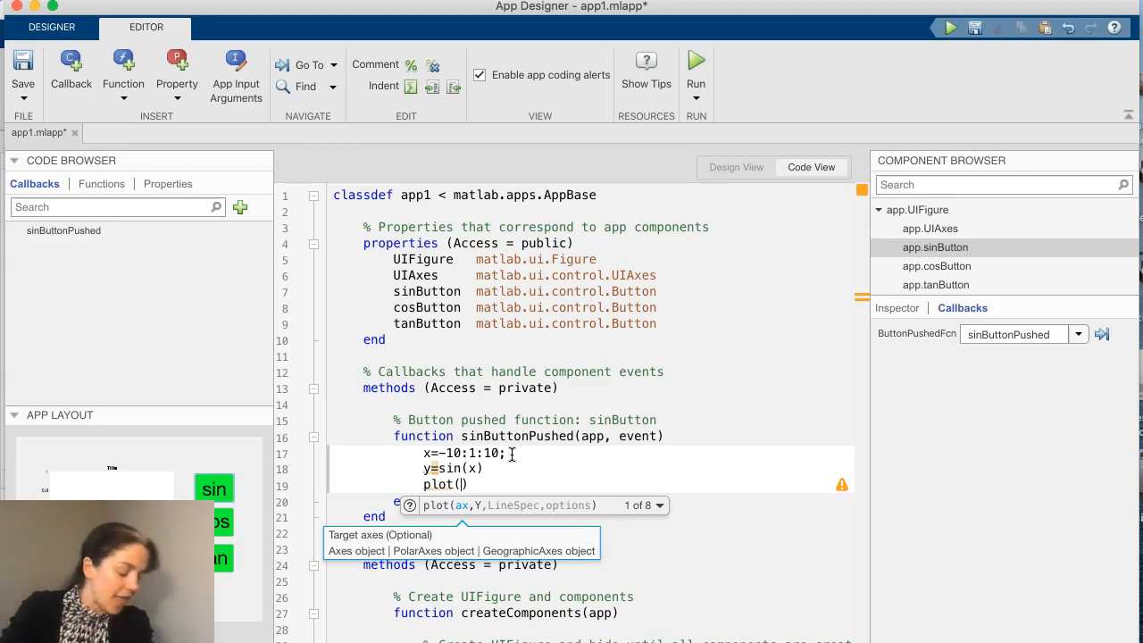
pyautogui.write('app.UIAxes')
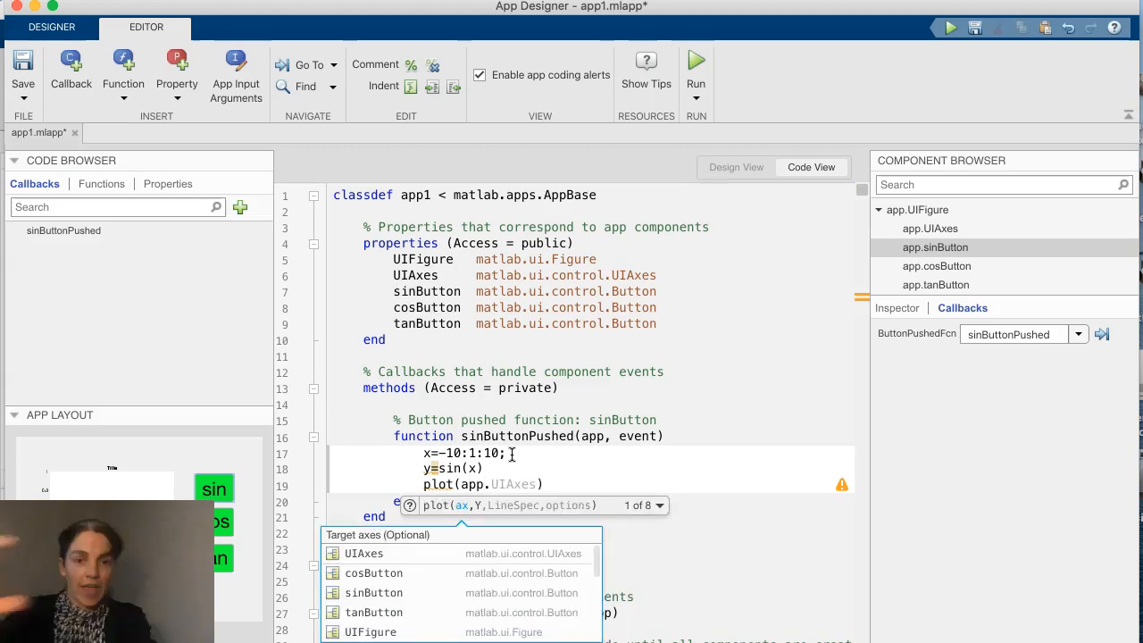
pyautogui.write('UIAxe')
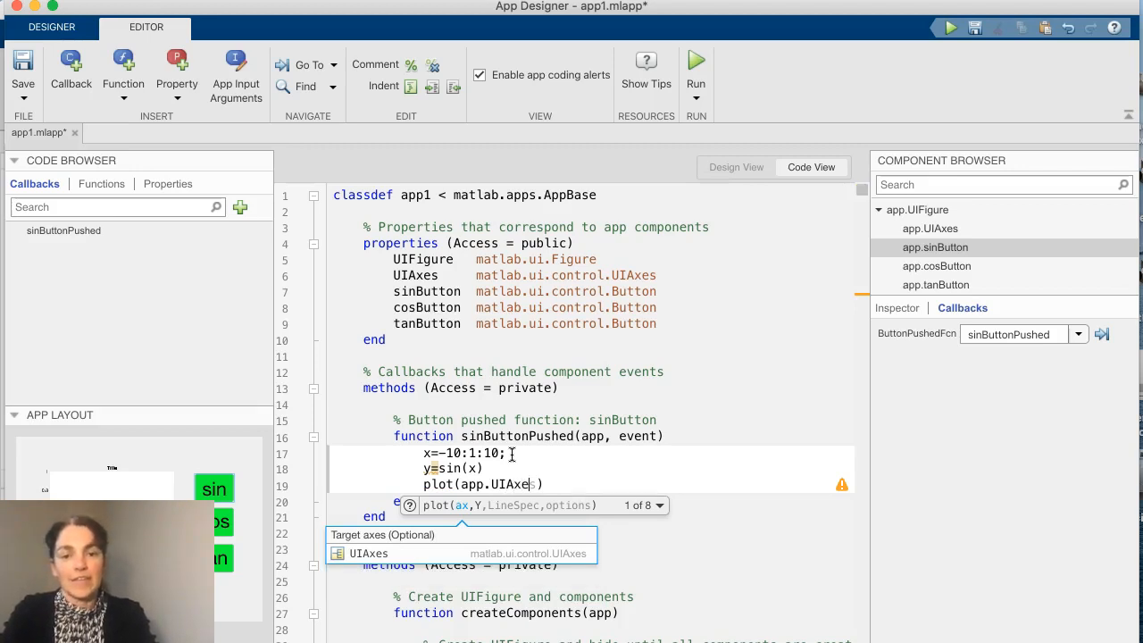
pyautogui.write(')')
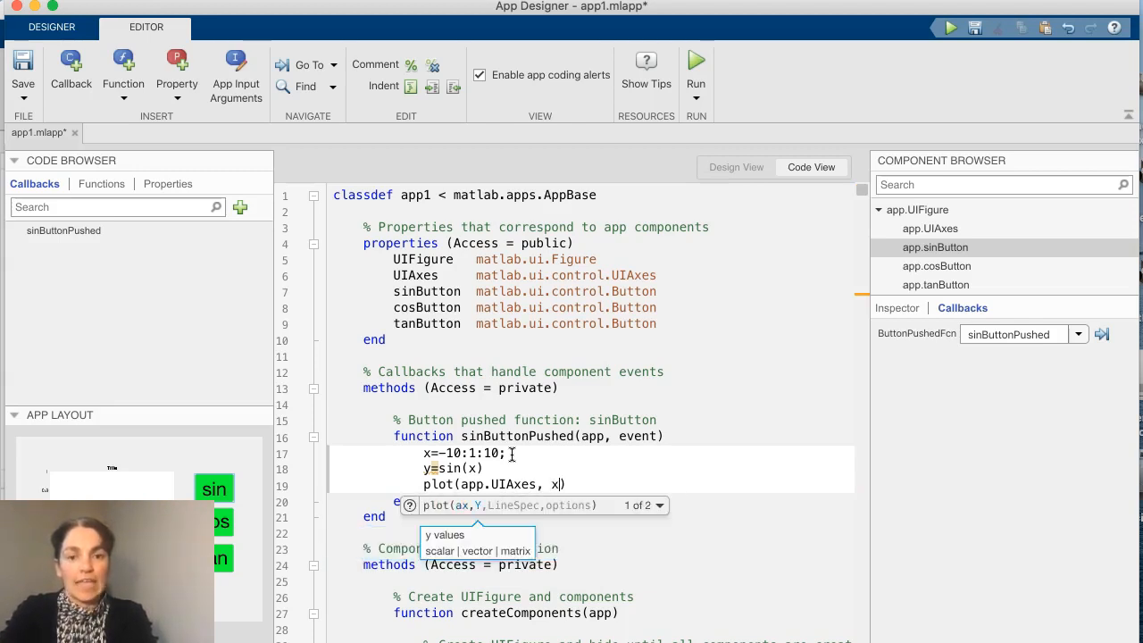
pyautogui.write(', y);')
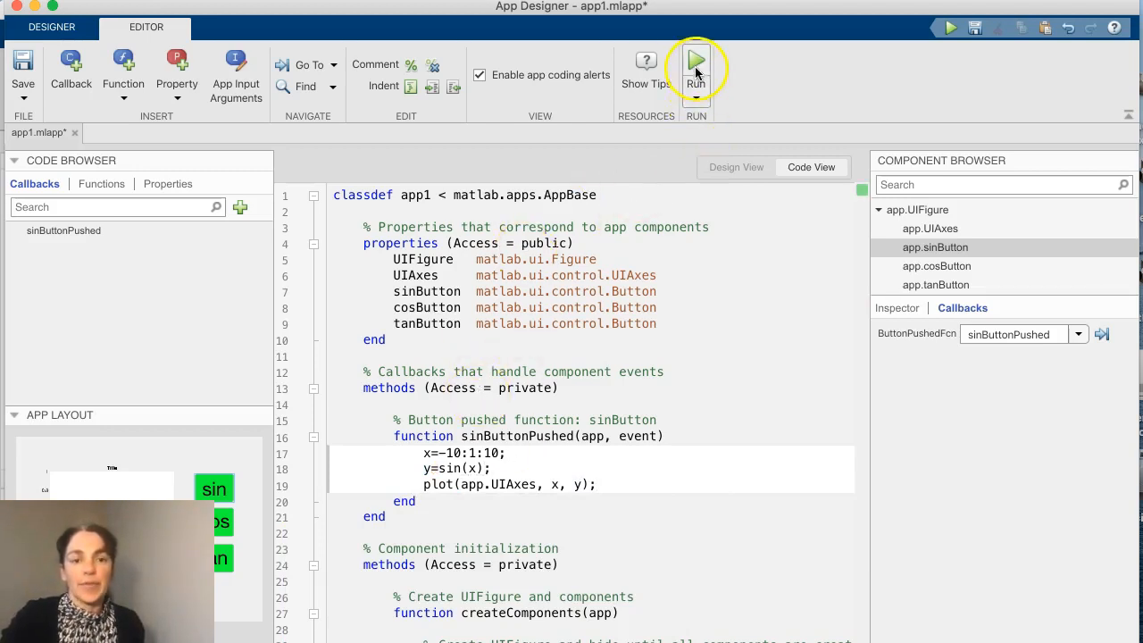
# Run the app, saving it as graphTest.mlapp, and press sin to draw a coarse sine curve
pyautogui.click(696, 62)
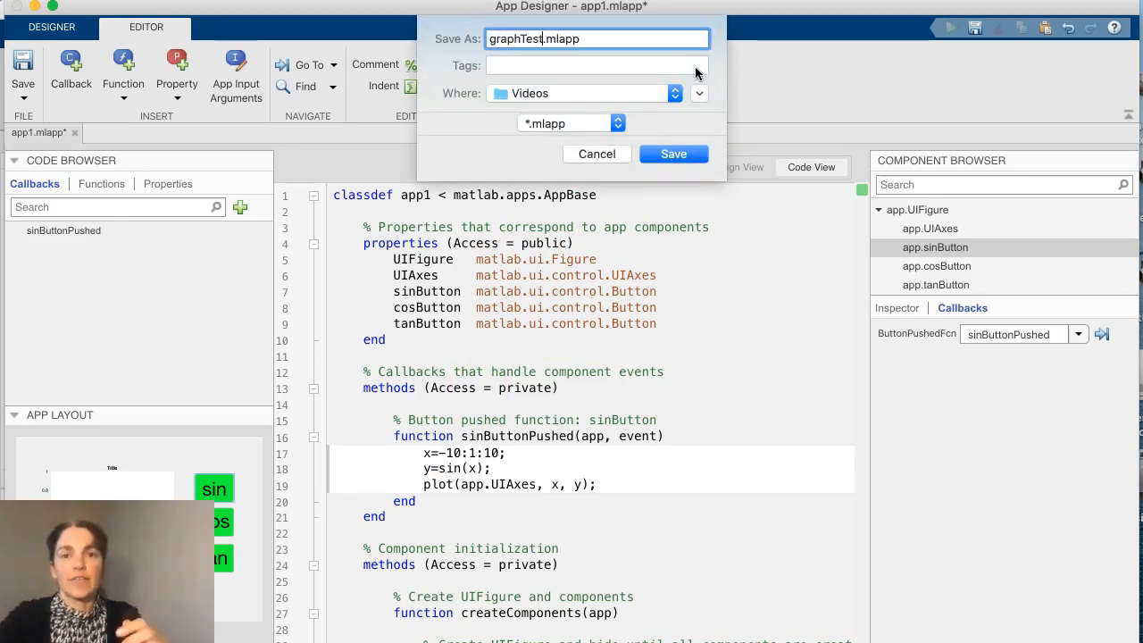
pyautogui.click(673, 153)
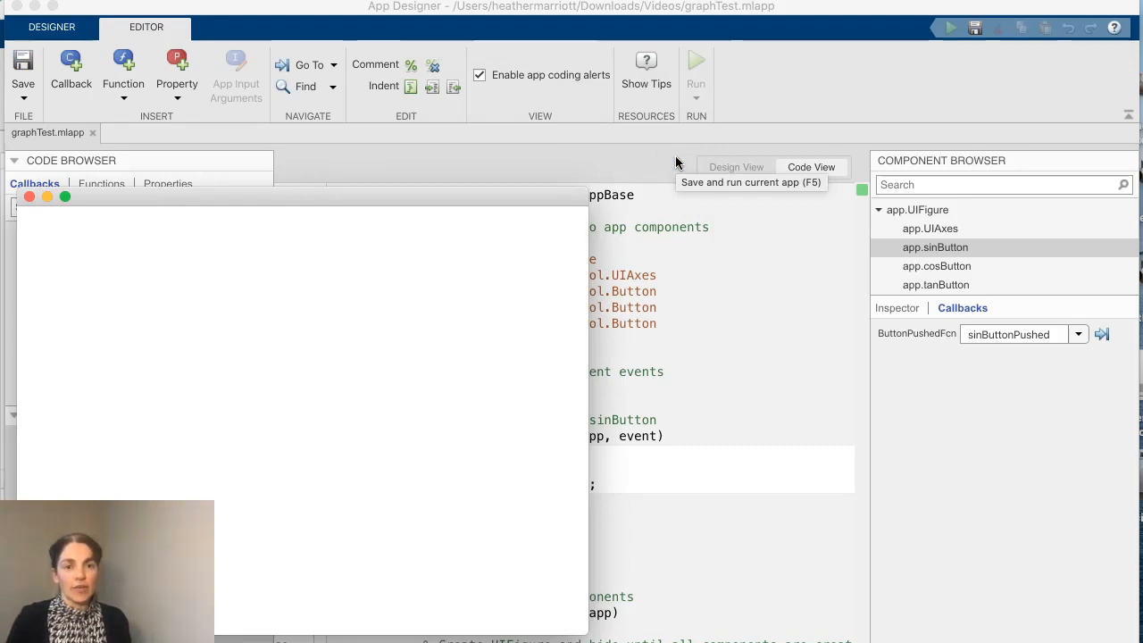
pyautogui.click(697, 65)
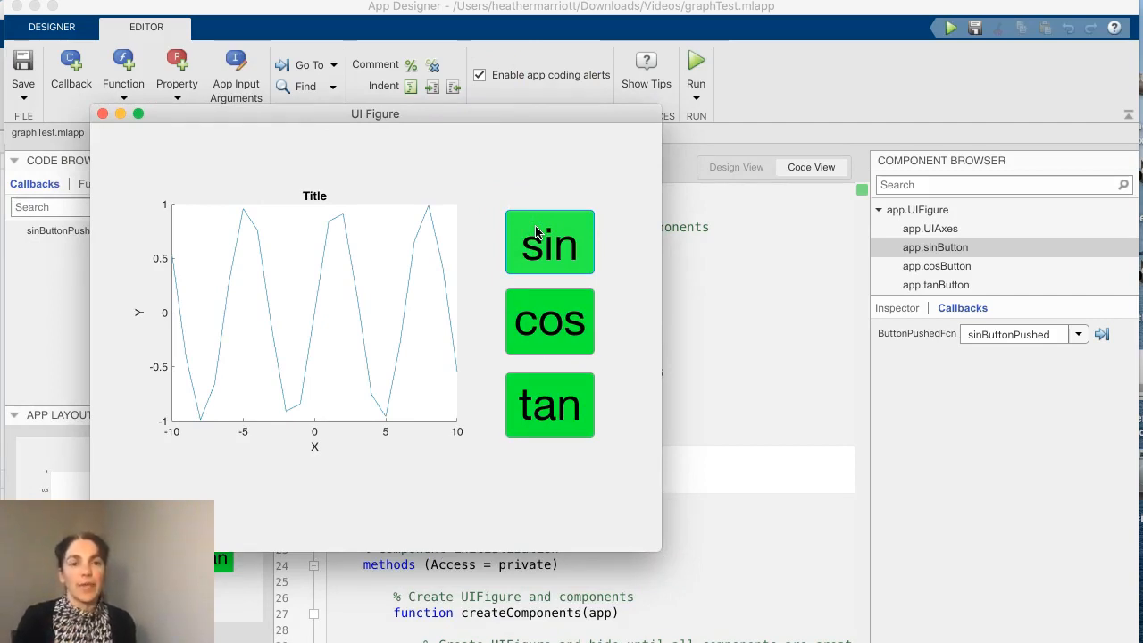
pyautogui.click(550, 243)
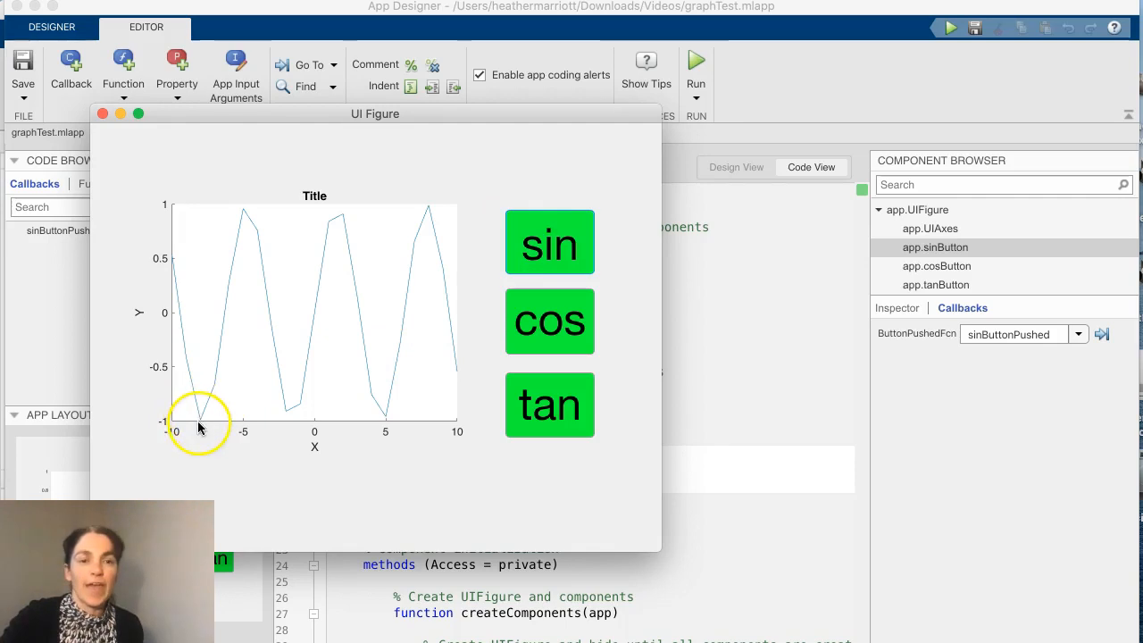
pyautogui.moveTo(206, 246)
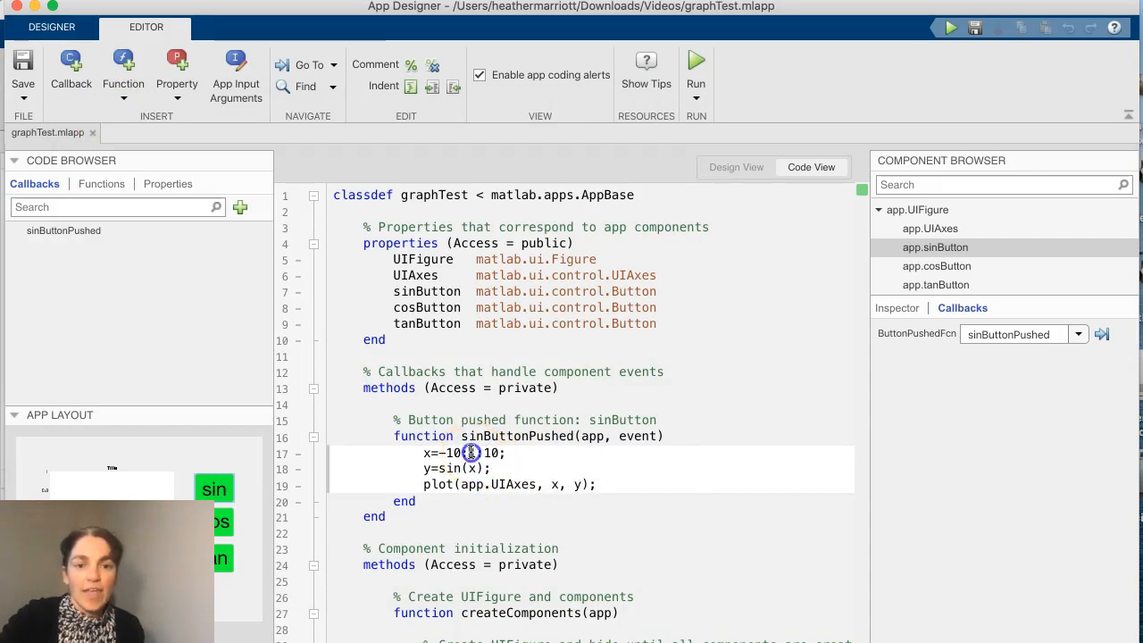
# Change the x step to 0.1, rerun so sin draws a smooth curve, then close the app
pyautogui.write(':1')
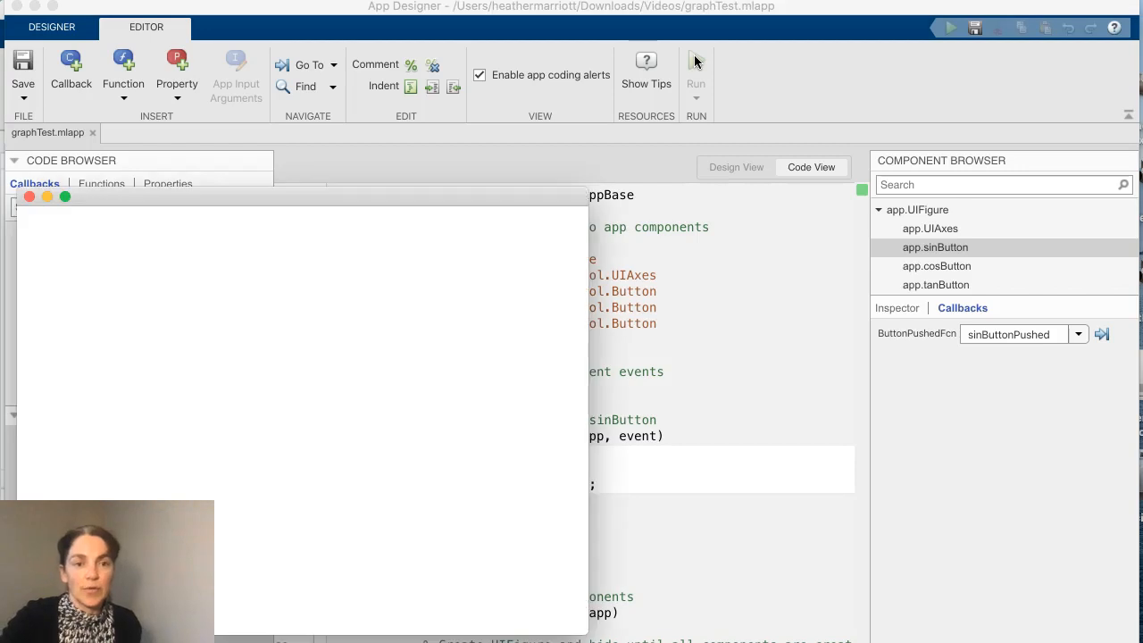
pyautogui.click(697, 61)
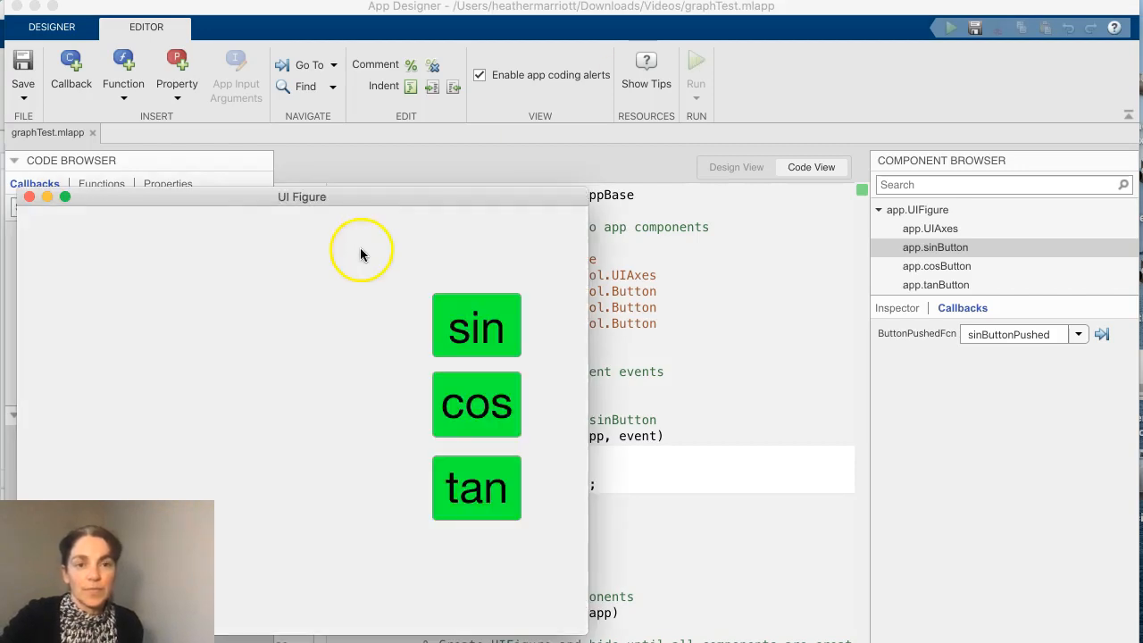
pyautogui.click(475, 325)
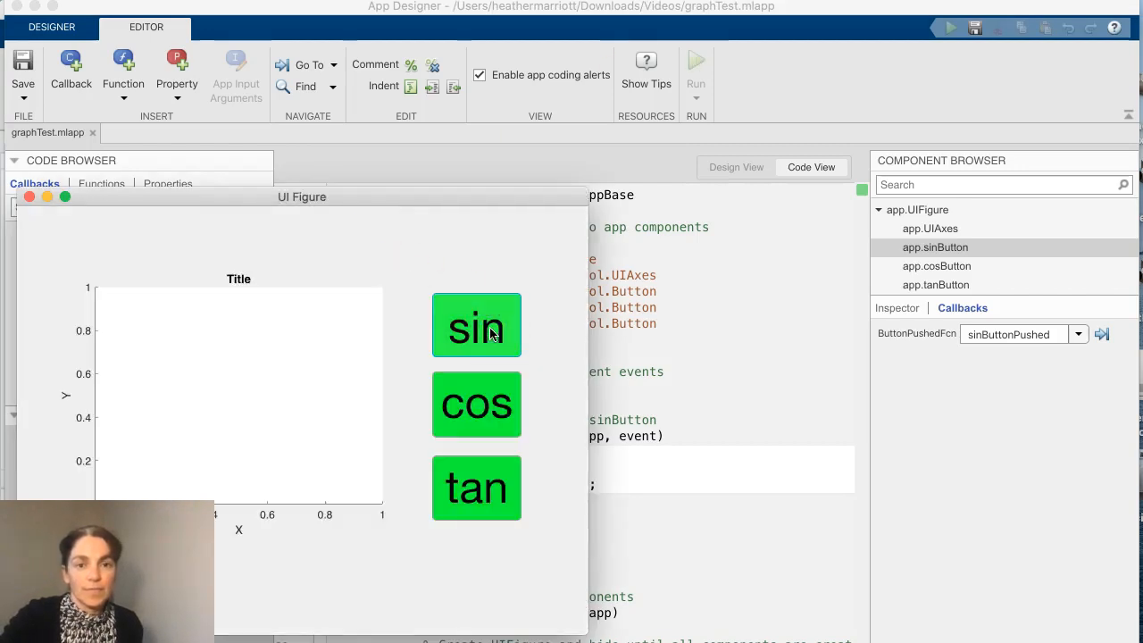
pyautogui.click(475, 325)
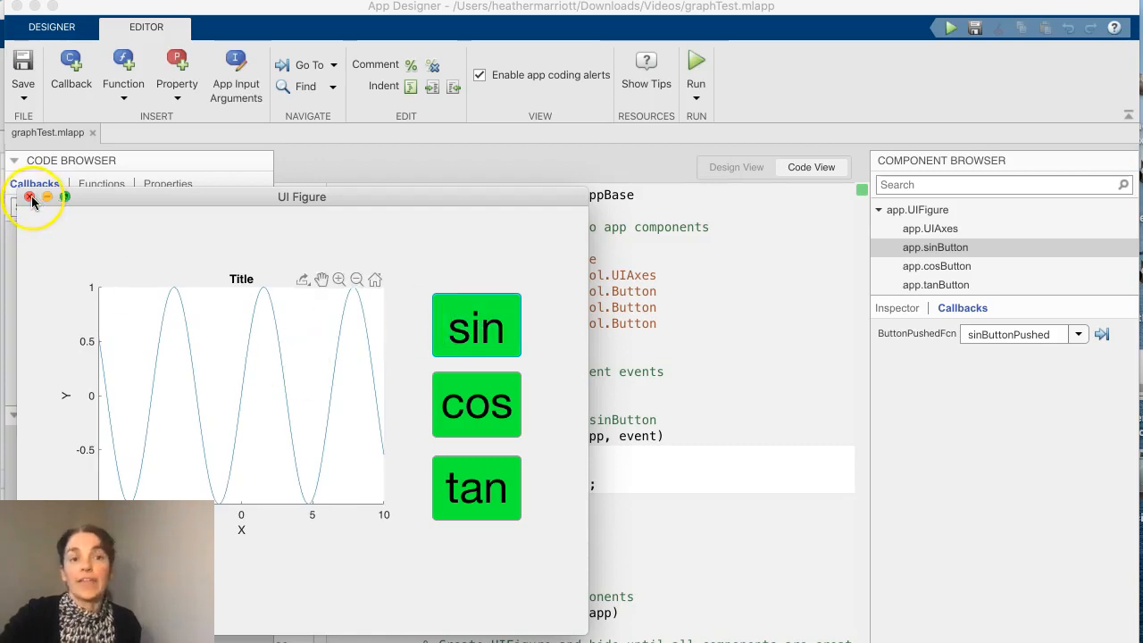
pyautogui.click(28, 196)
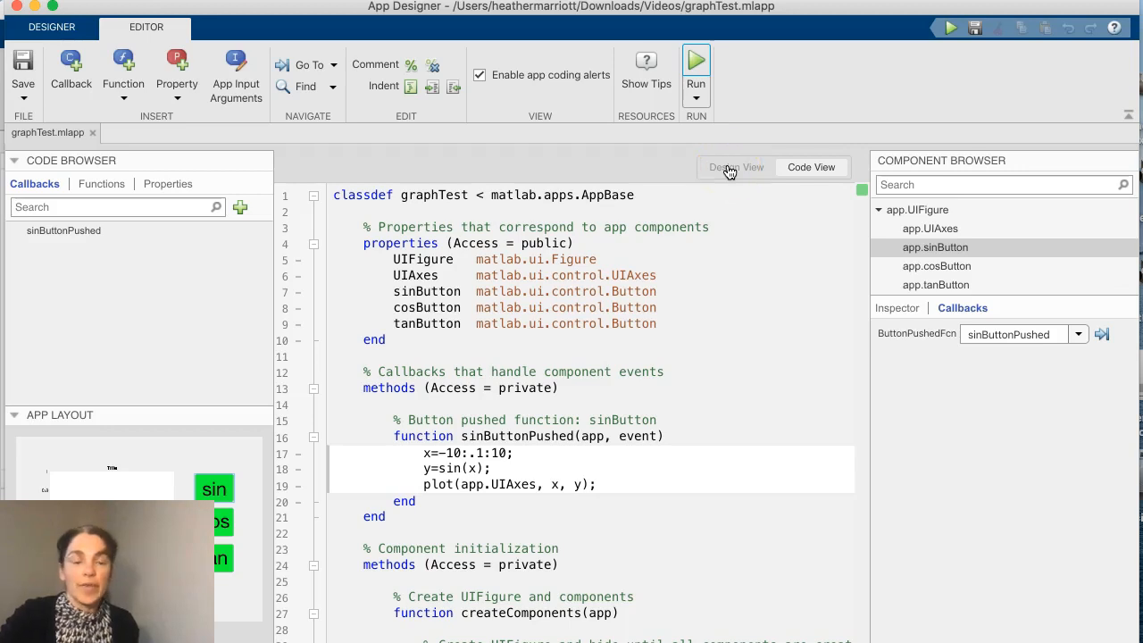
# Reuse the sin code in new cos and tan callbacks plotting y=cos(x) and y=tan(x) over x=-10:.1:10
pyautogui.click(735, 168)
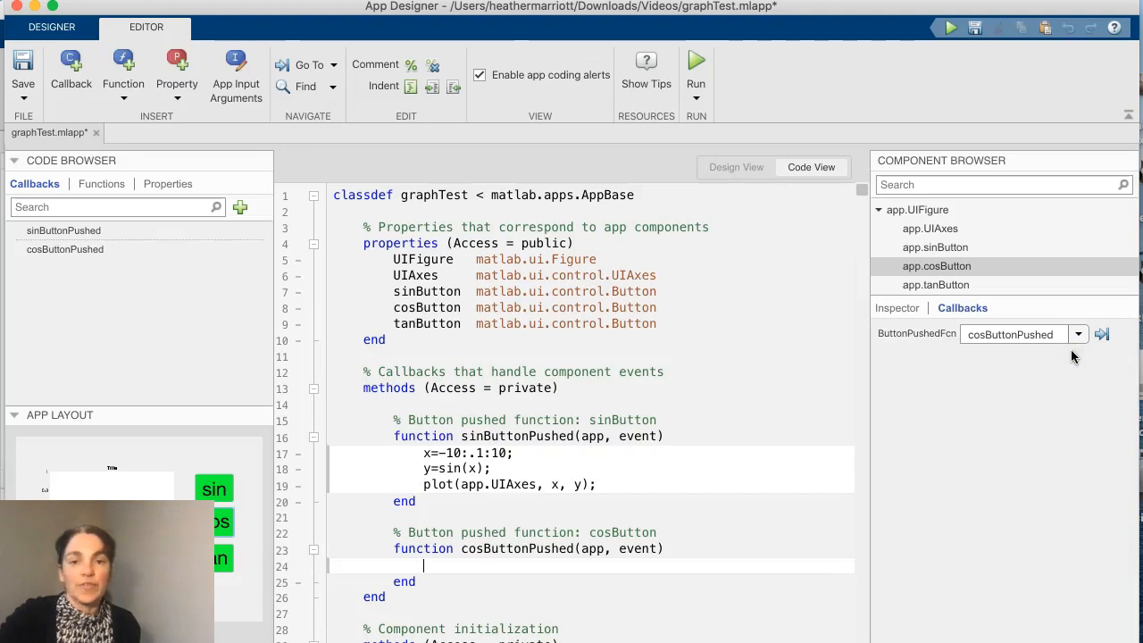
pyautogui.moveTo(423, 454); pyautogui.dragTo(596, 483)
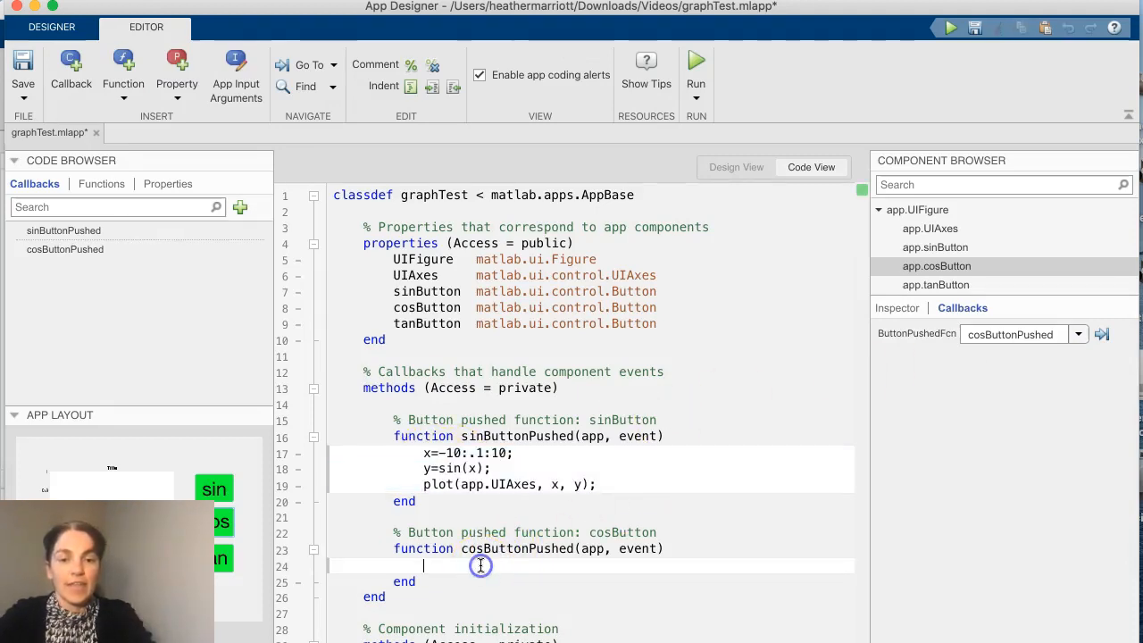
pyautogui.write('x=-10:.1:10;')
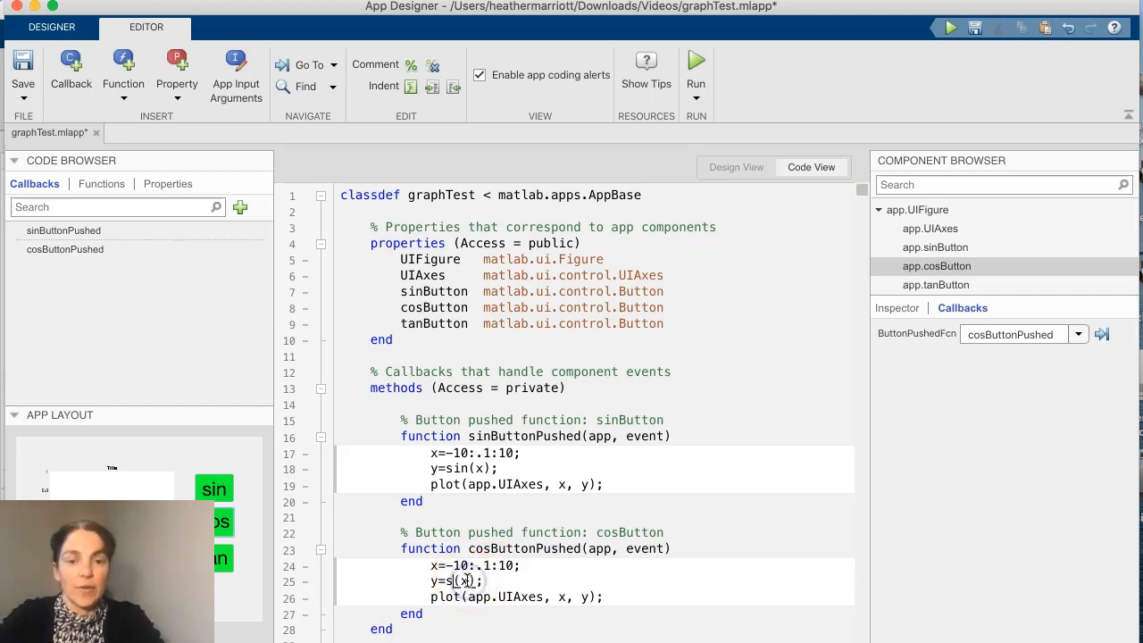
pyautogui.write('co')
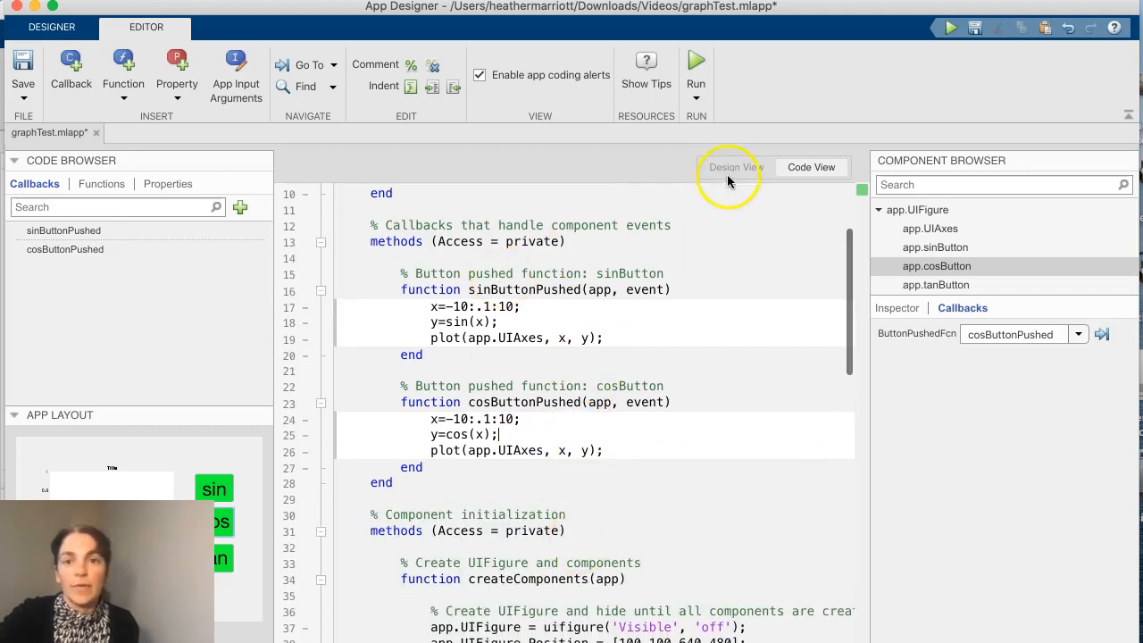
pyautogui.click(735, 168)
pyautogui.write('y=tan(x);')
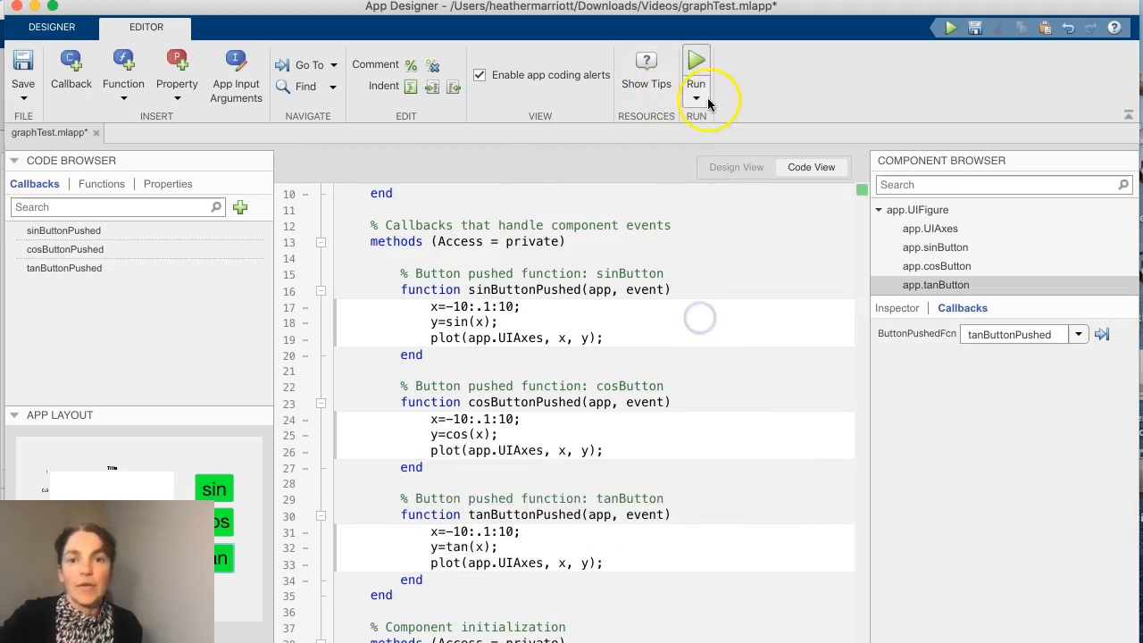
# Run graphTest and press sin, cos and tan to plot each curve in turn
pyautogui.click(697, 60)
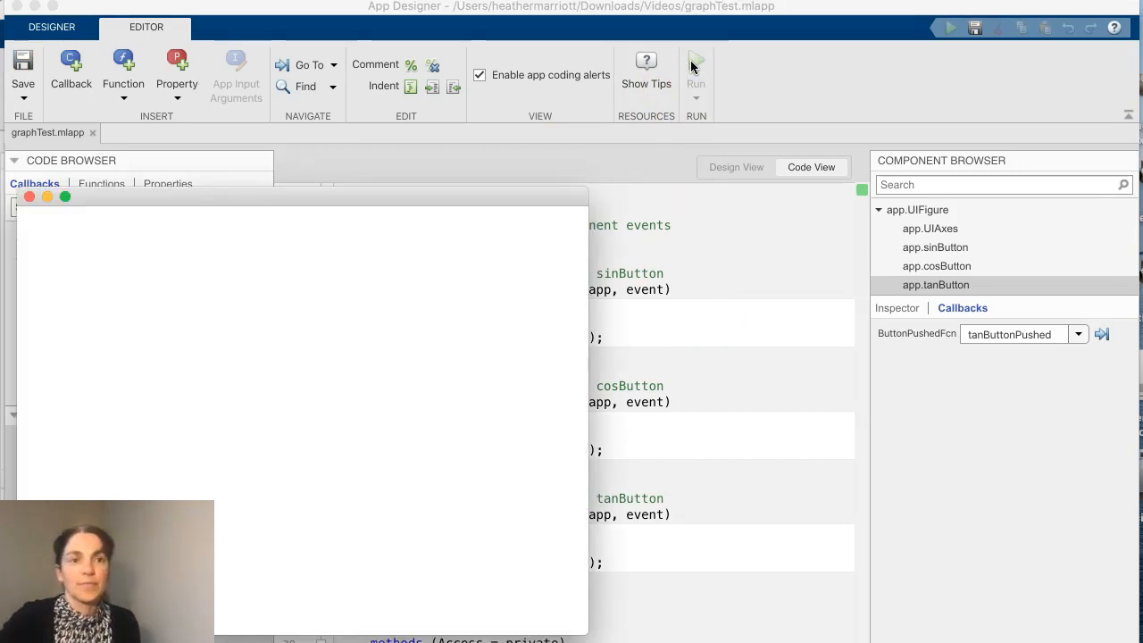
pyautogui.click(696, 60)
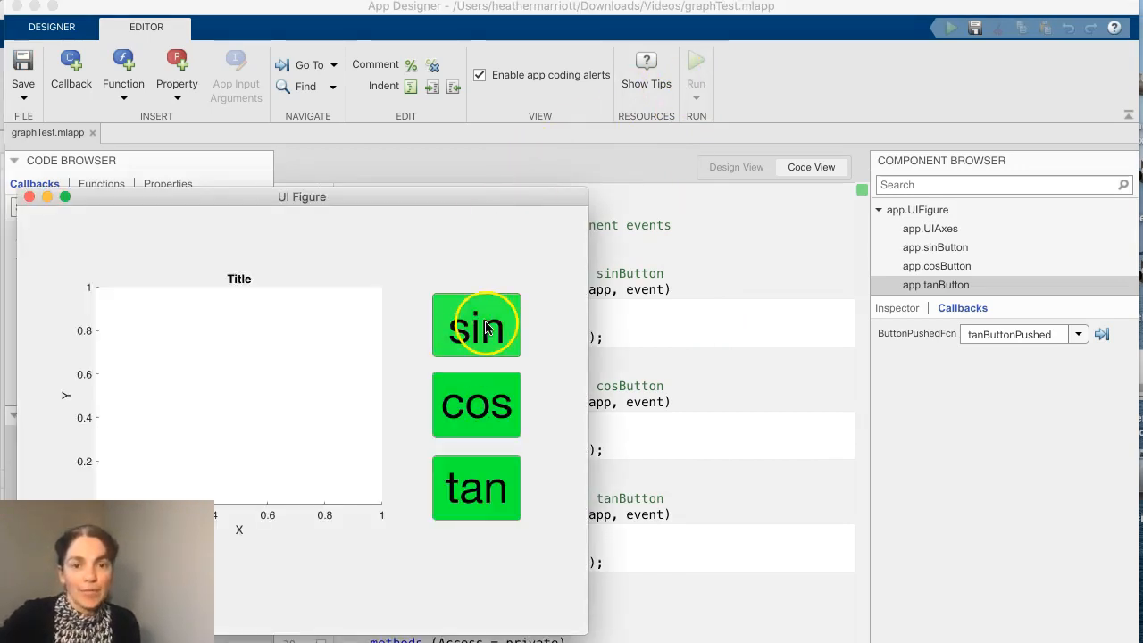
pyautogui.click(475, 325)
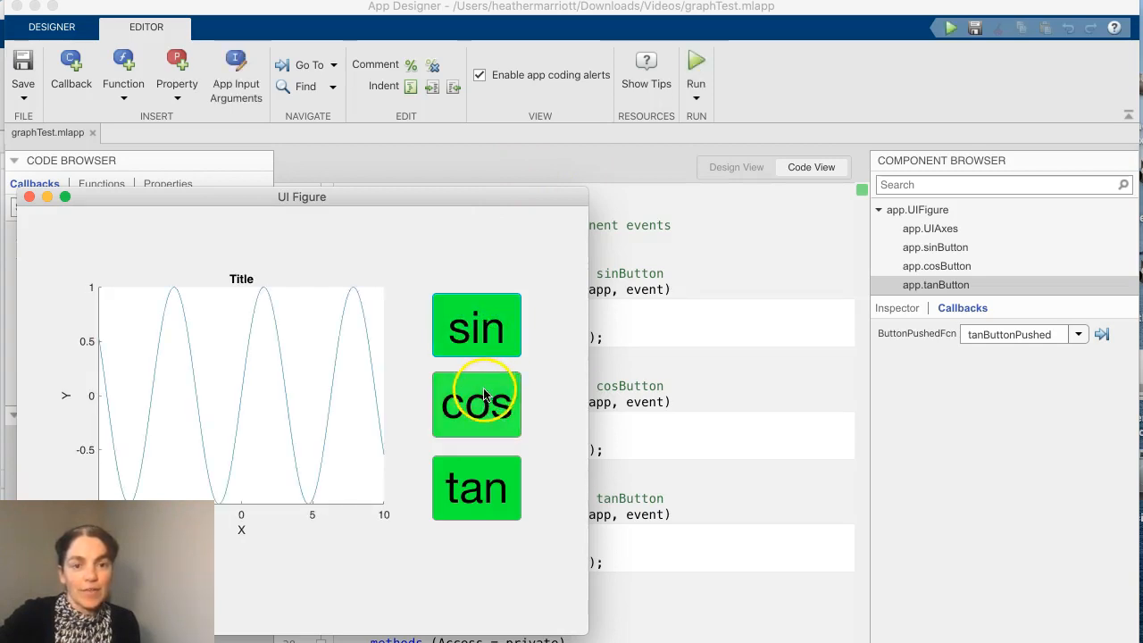
pyautogui.click(475, 488)
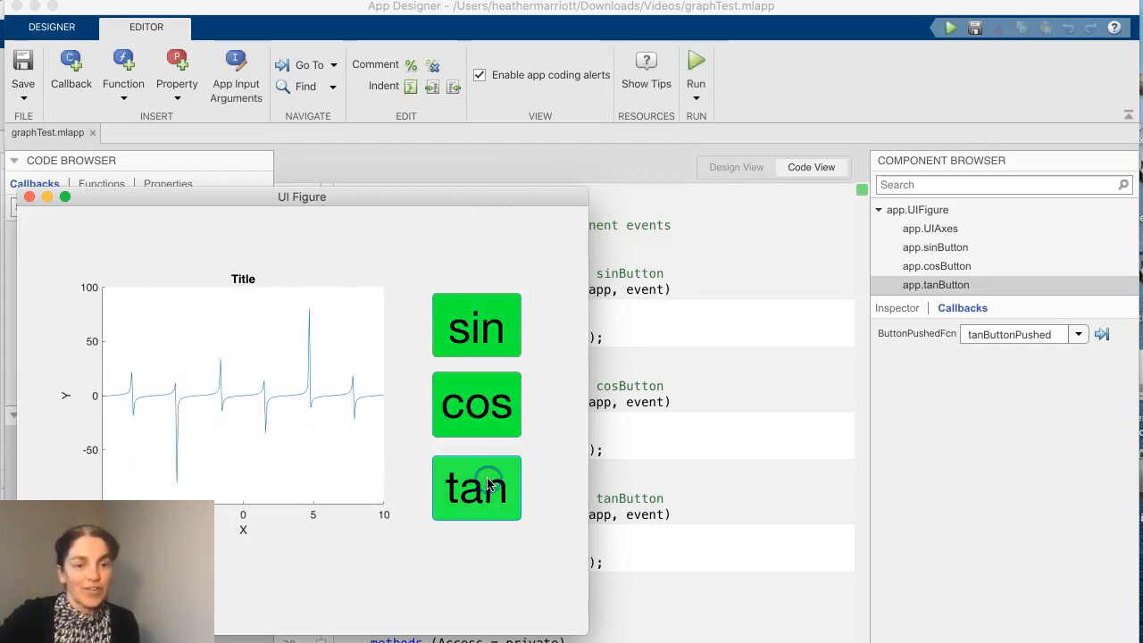